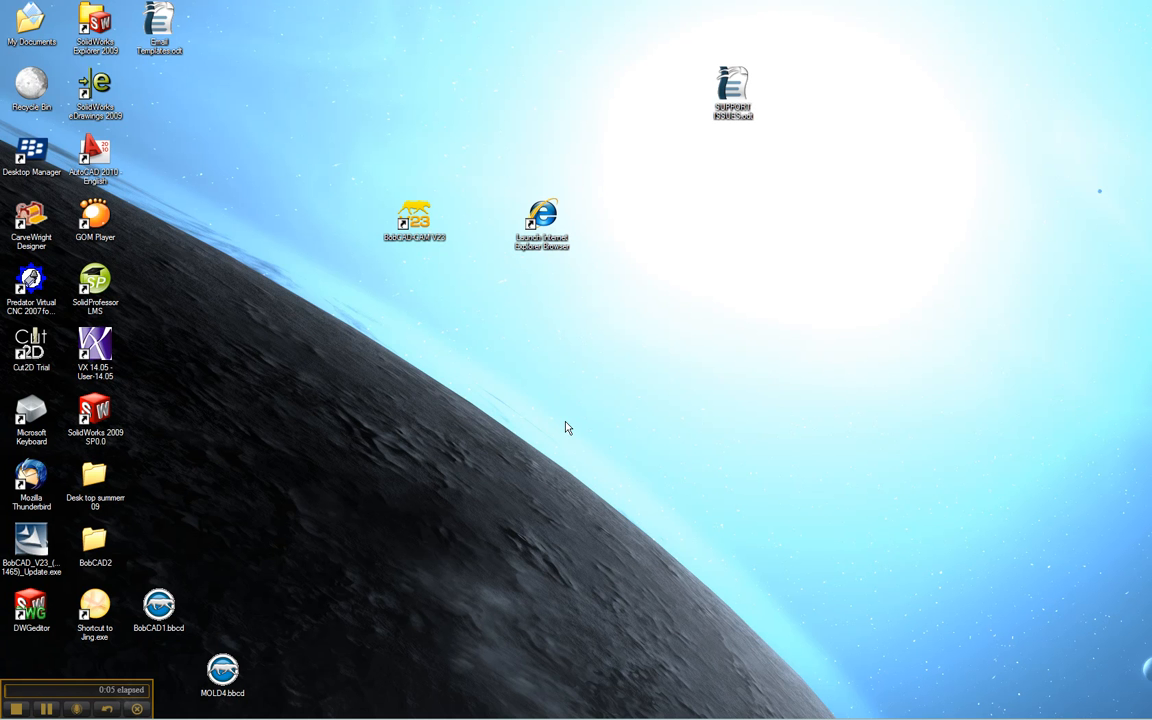
pyautogui.moveTo(614, 366)
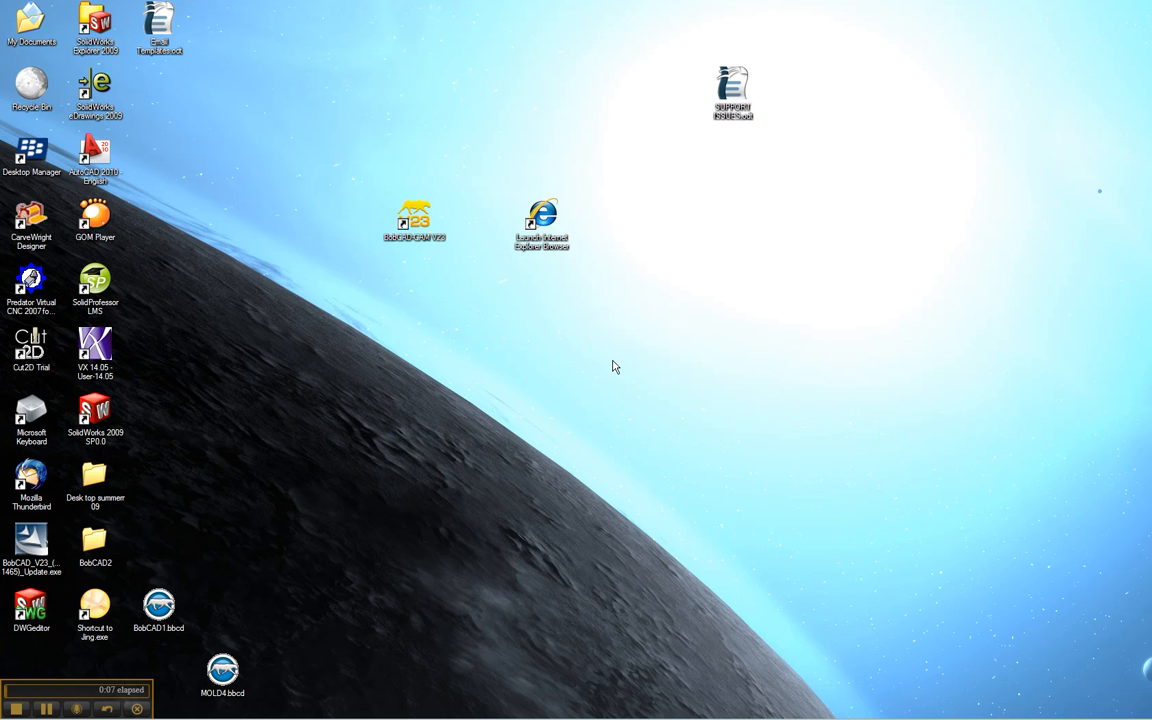
pyautogui.moveTo(616, 364)
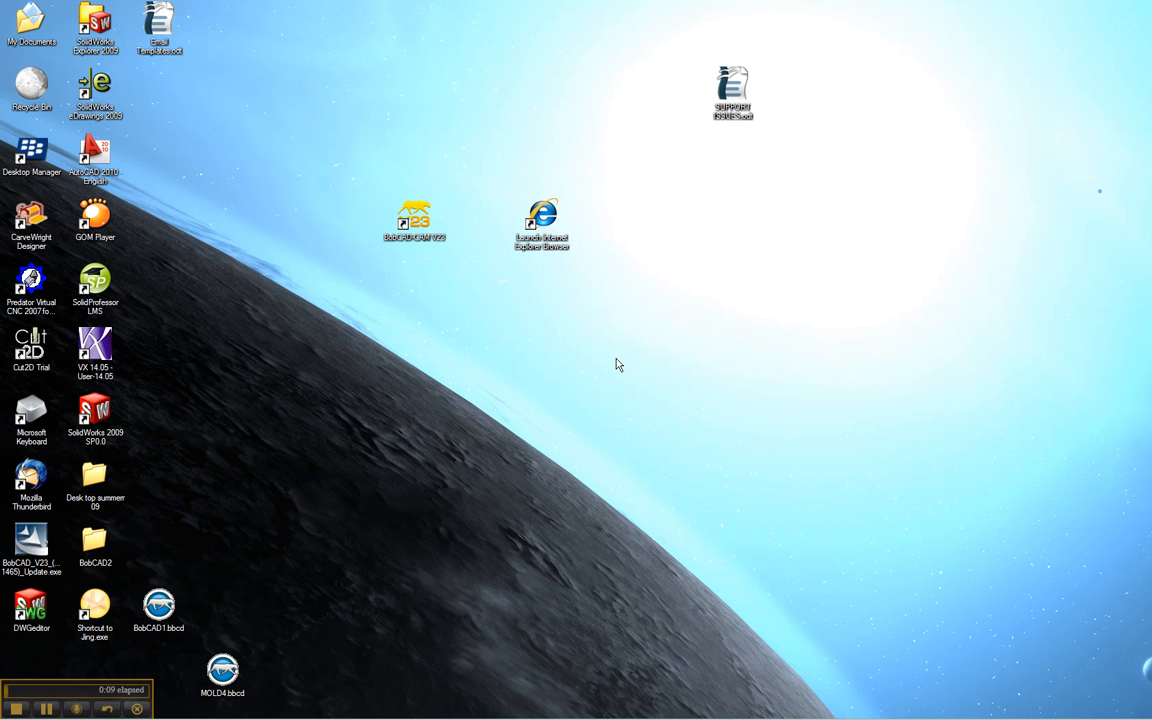
pyautogui.moveTo(480, 428)
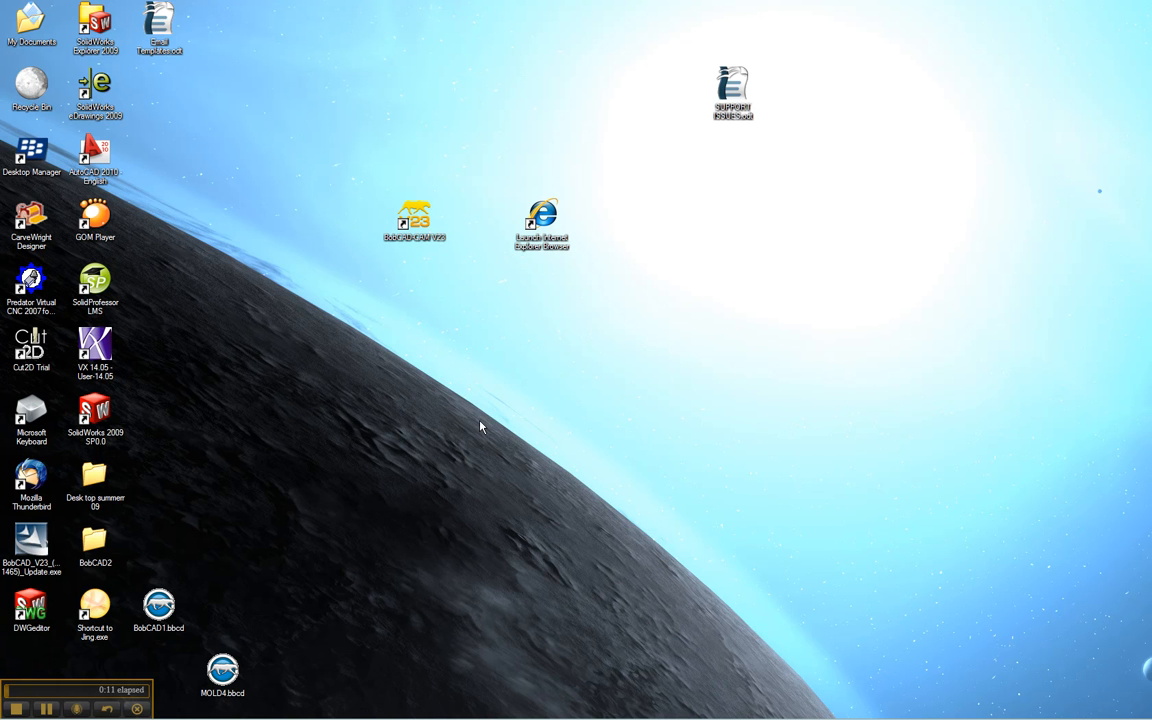
pyautogui.moveTo(476, 440)
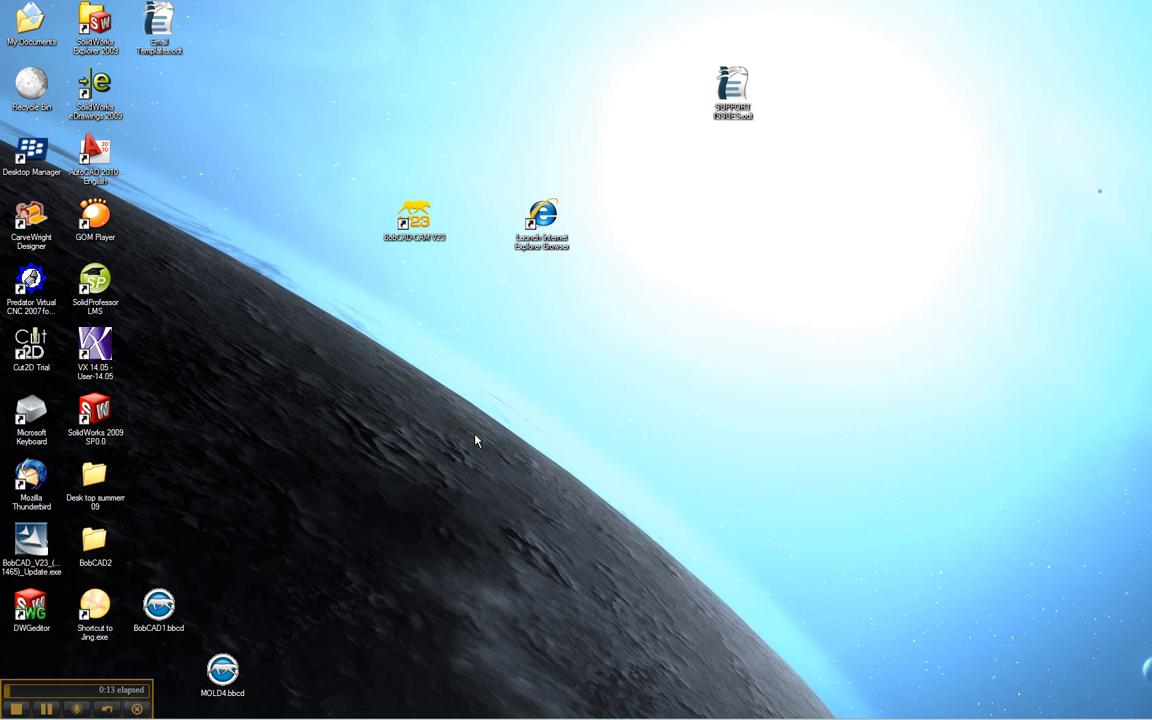
pyautogui.moveTo(464, 430)
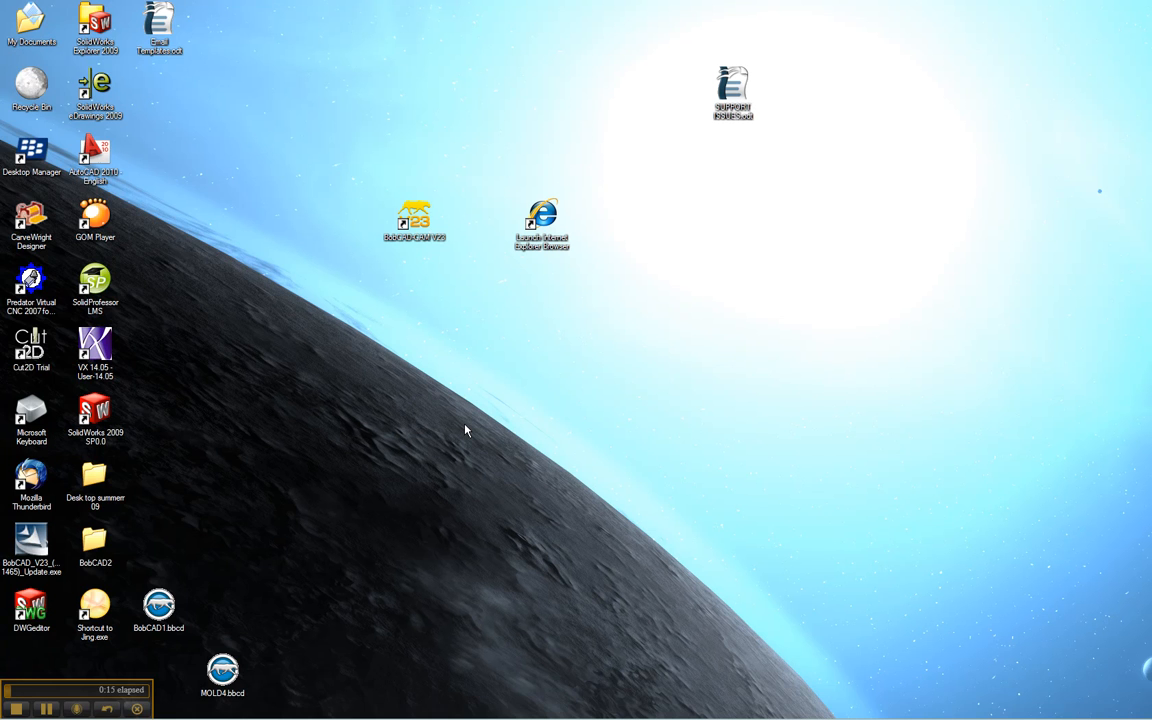
# Step: Reach System Properties' Hardware settings through My Computer's Properties from the Start menu
pyautogui.click(20, 696)
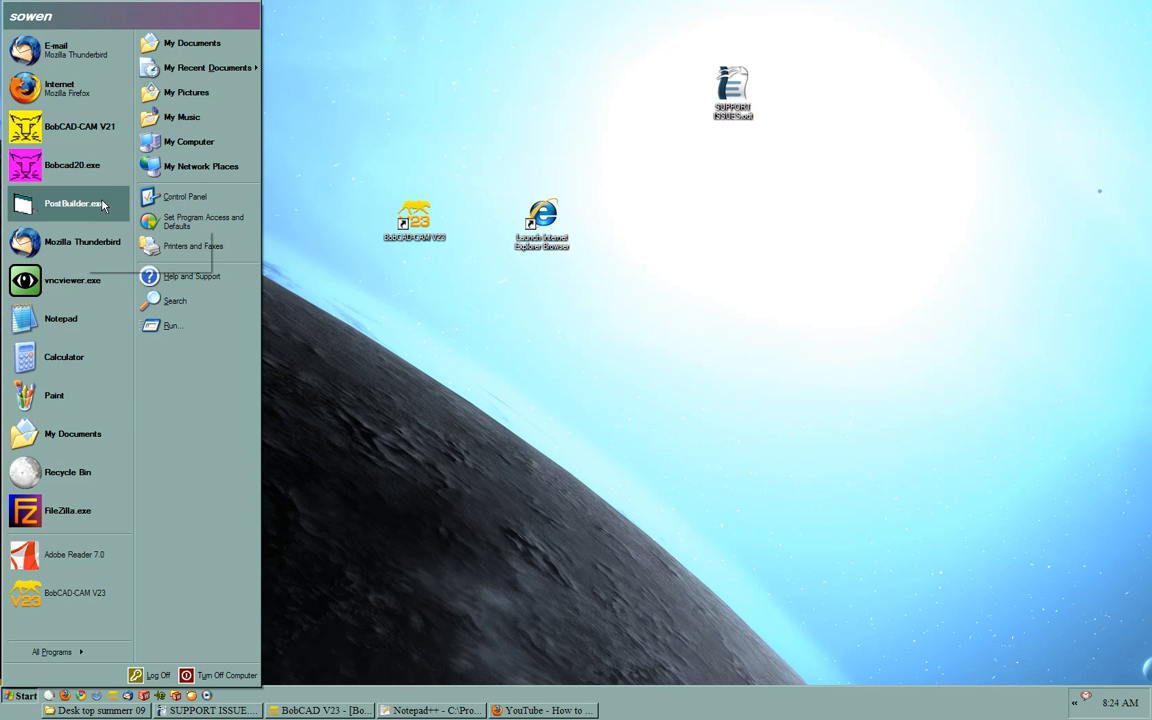
pyautogui.moveTo(188, 140)
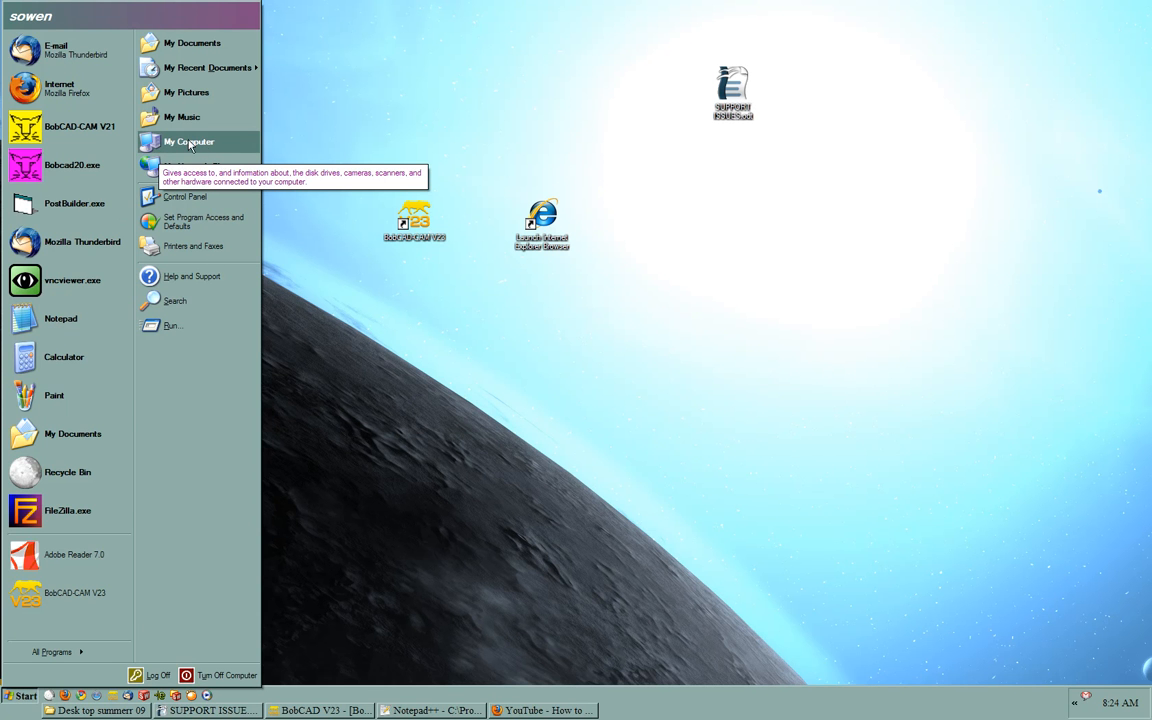
pyautogui.moveTo(216, 144)
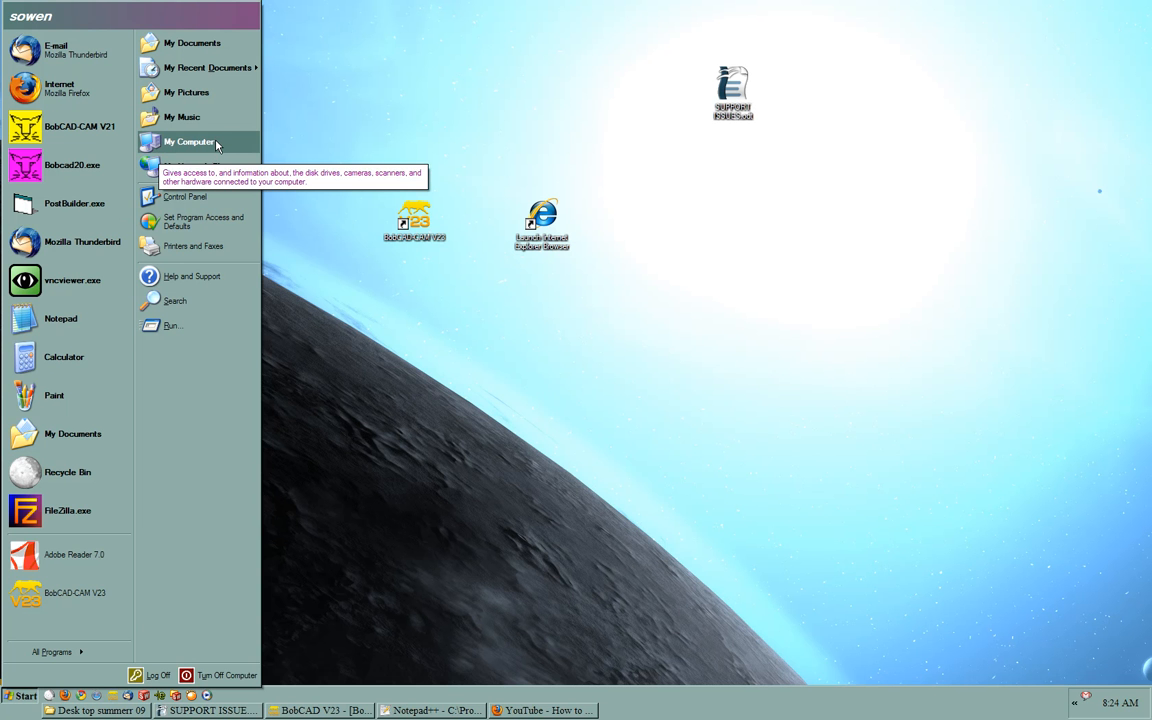
pyautogui.rightClick(188, 140)
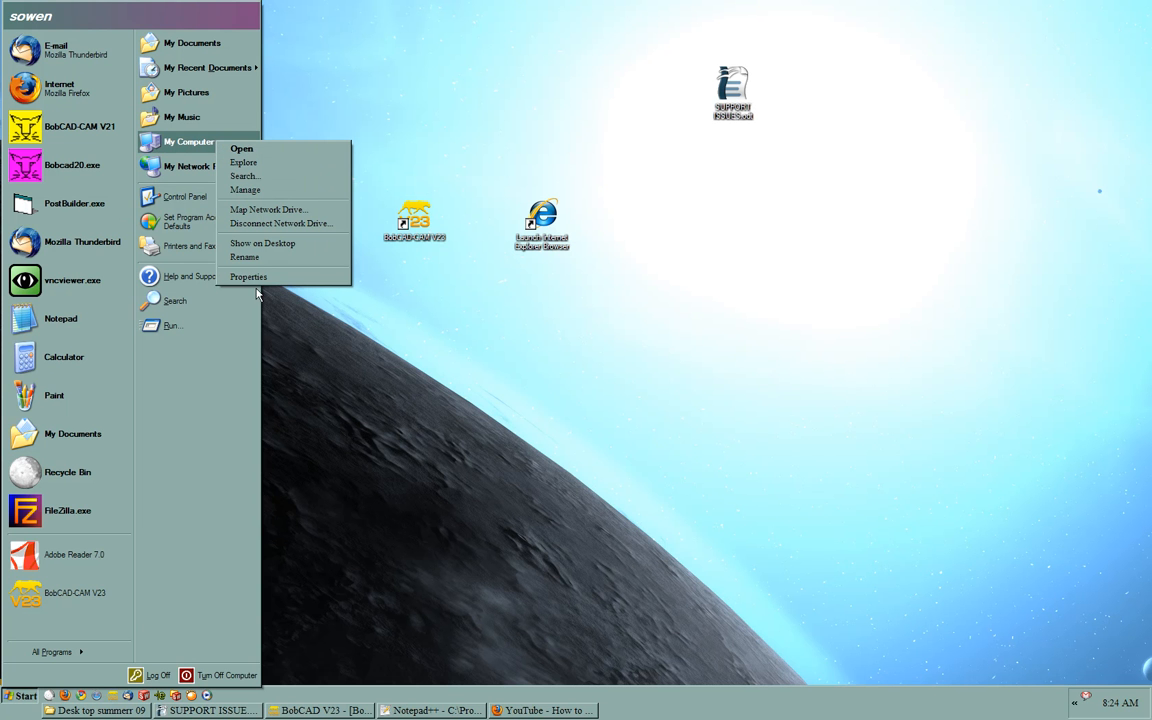
pyautogui.moveTo(248, 276)
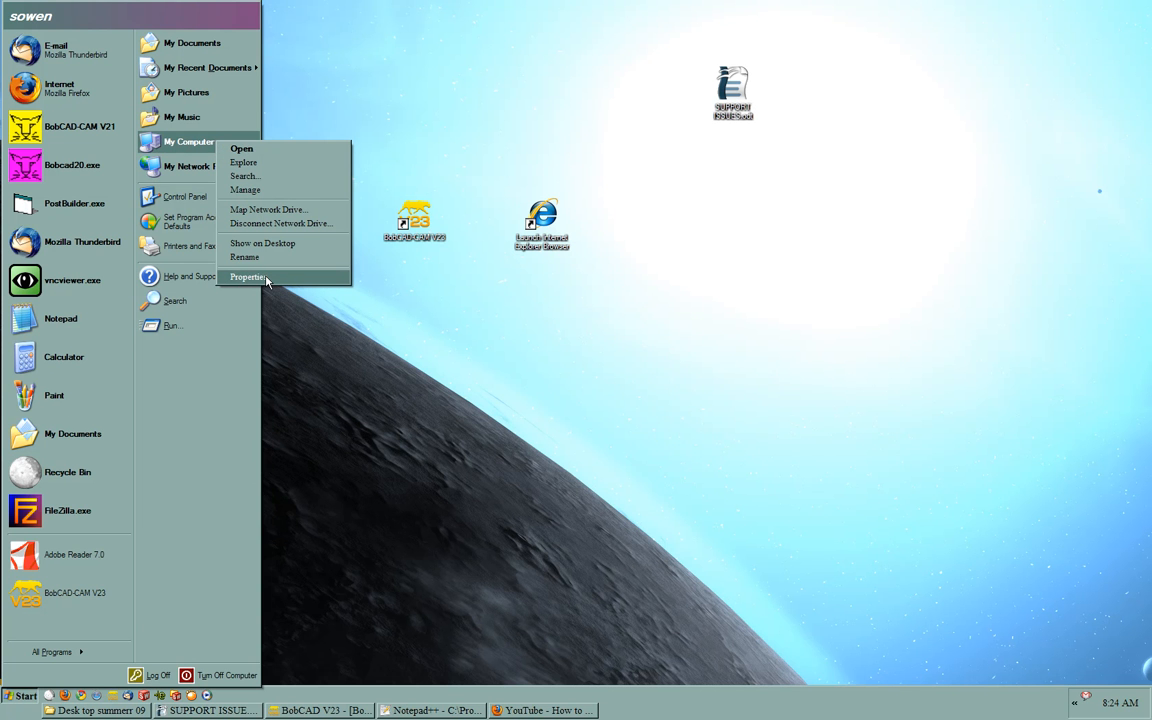
pyautogui.click(248, 276)
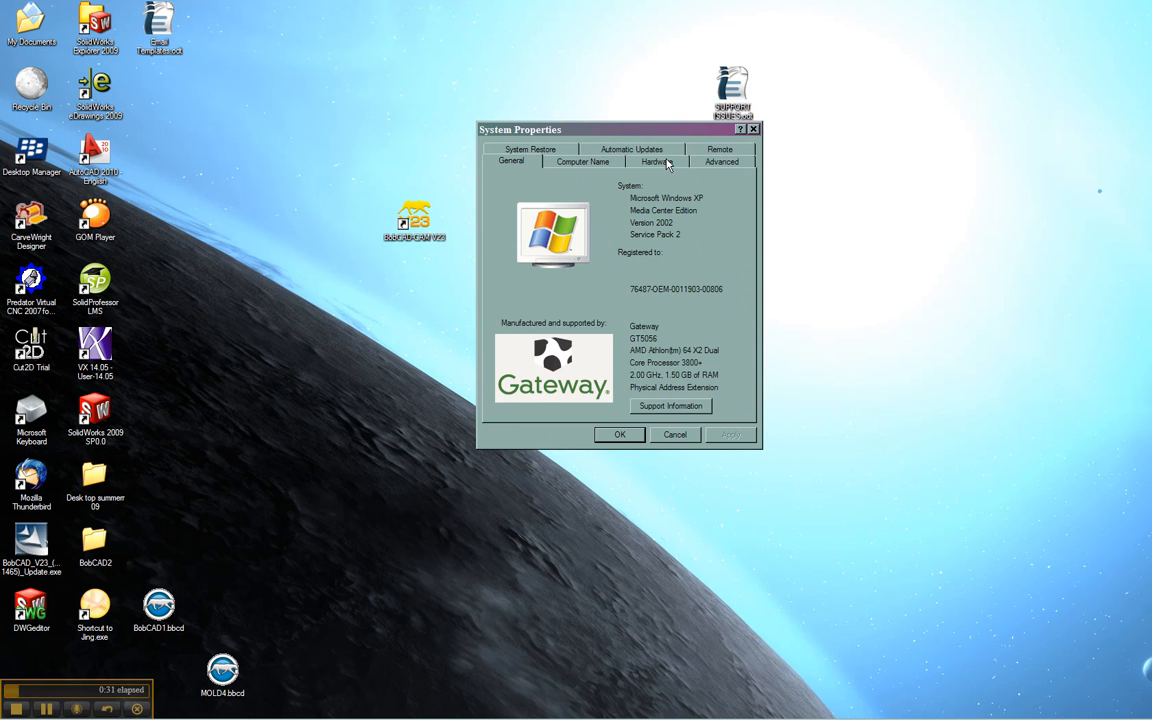
pyautogui.click(656, 160)
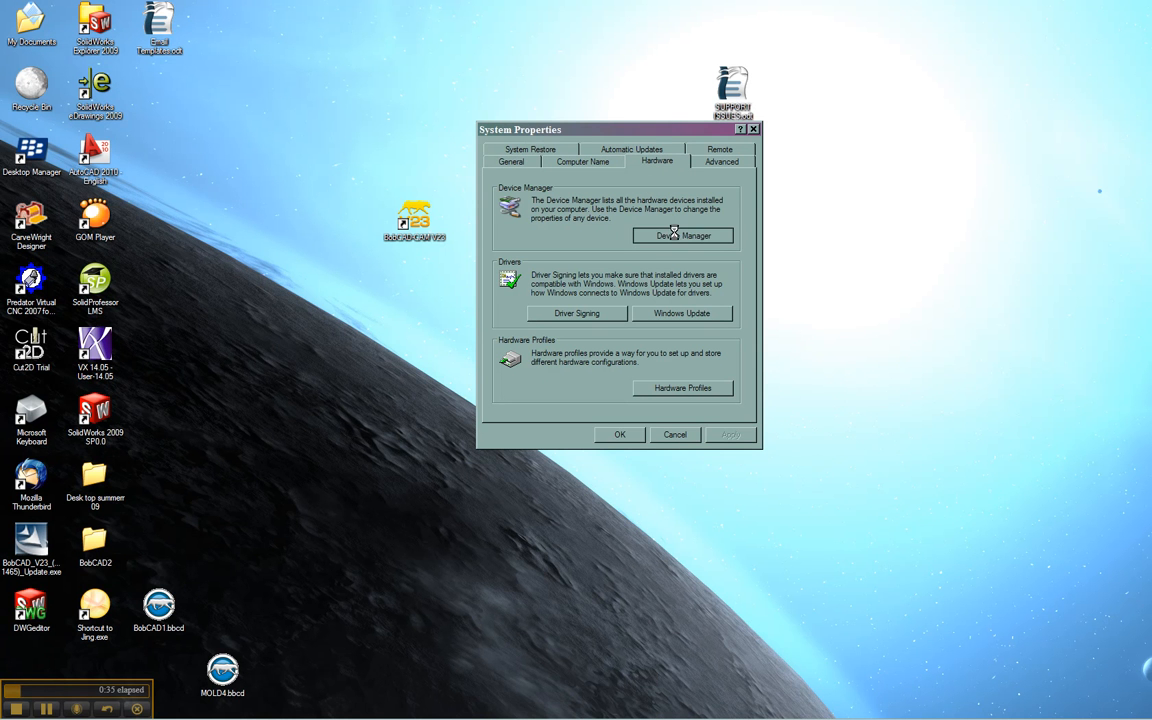
# Step: Launch Device Manager and expand Display adapters to select the NVIDIA GeForce 8400 GS
pyautogui.click(684, 236)
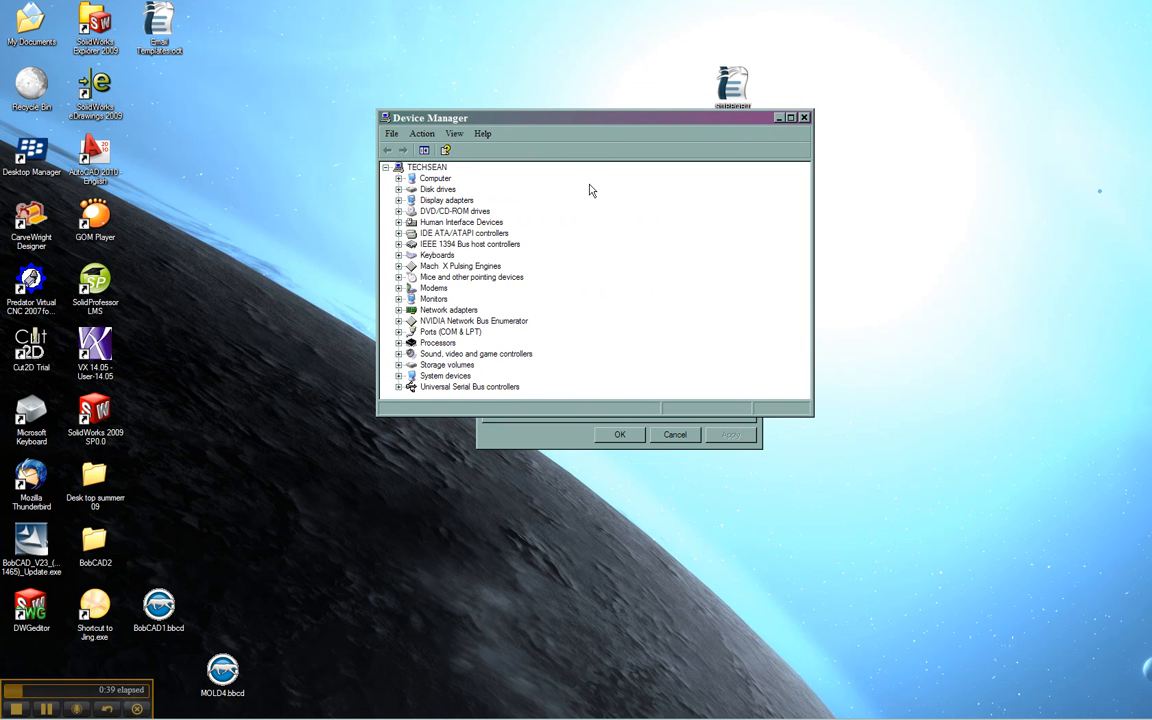
pyautogui.moveTo(418, 222)
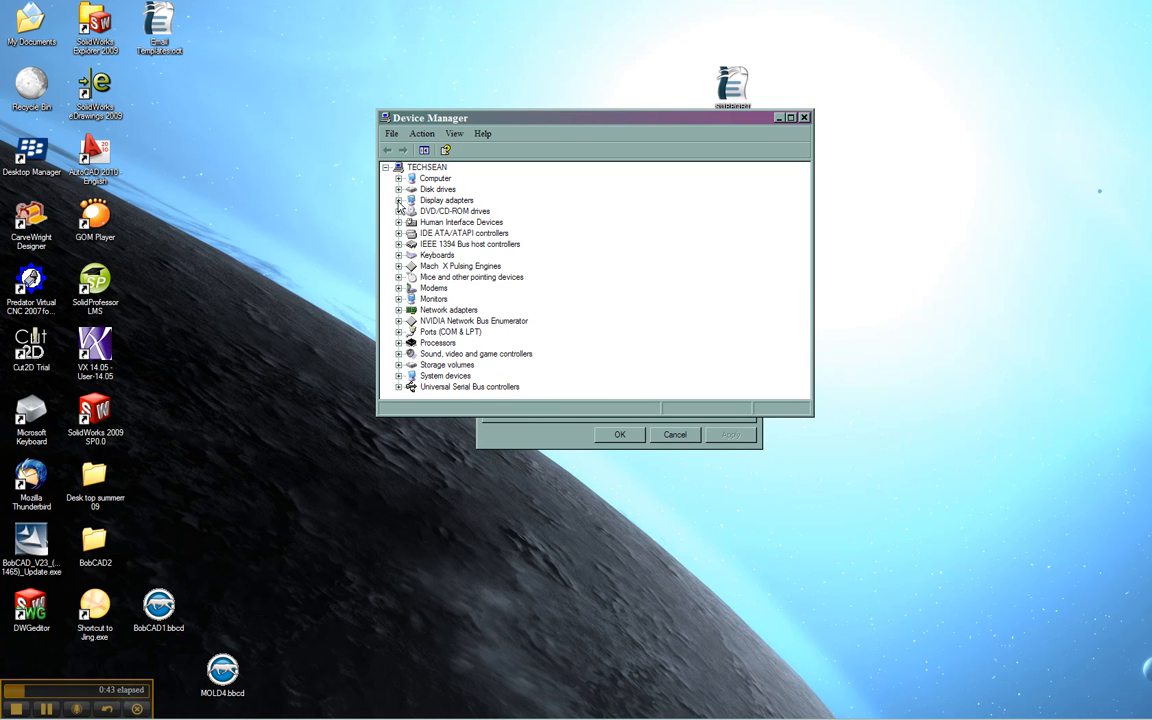
pyautogui.click(400, 200)
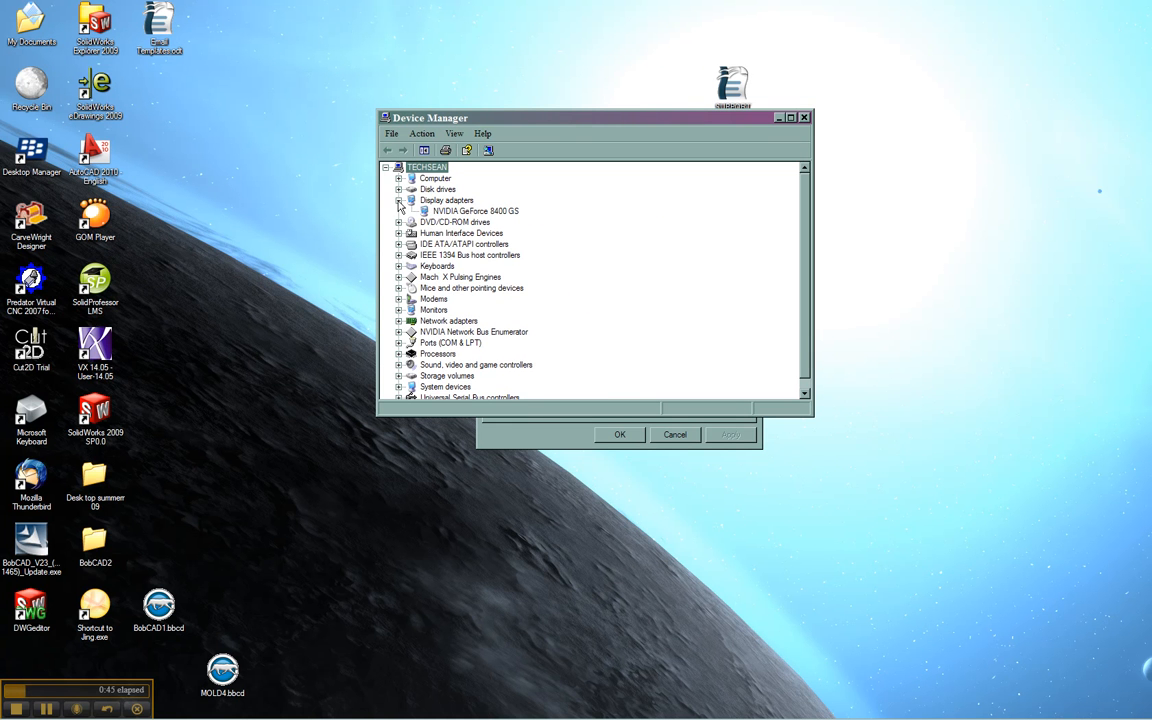
pyautogui.click(470, 212)
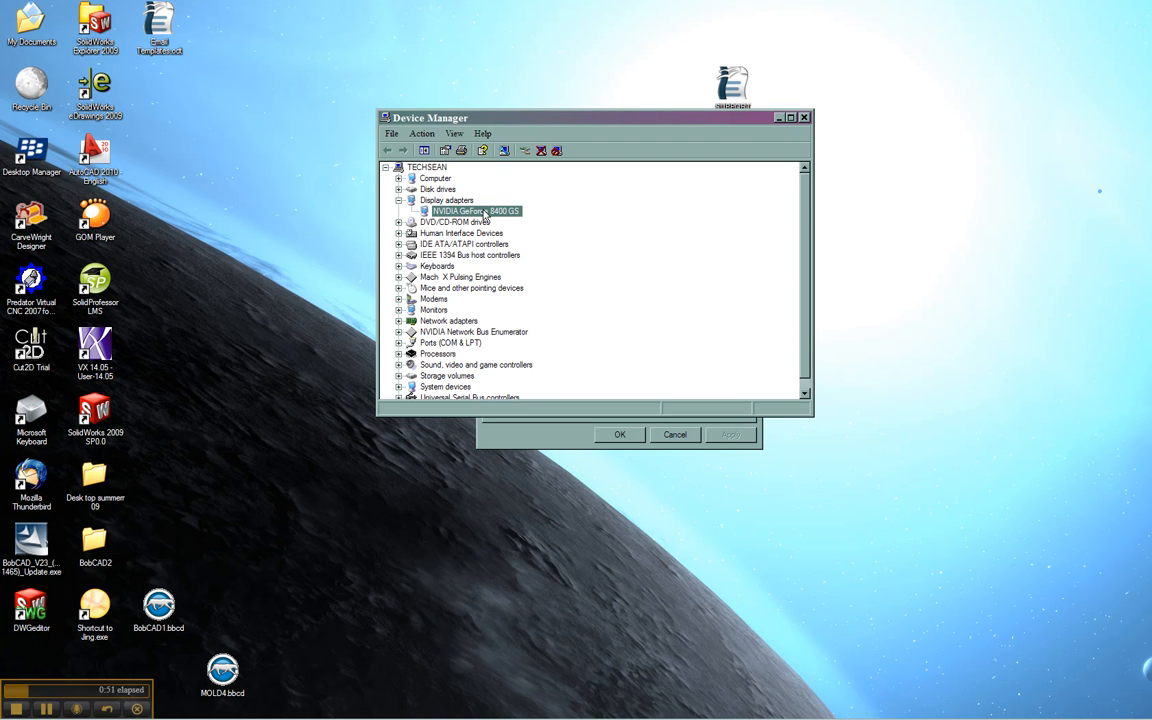
pyautogui.moveTo(518, 220)
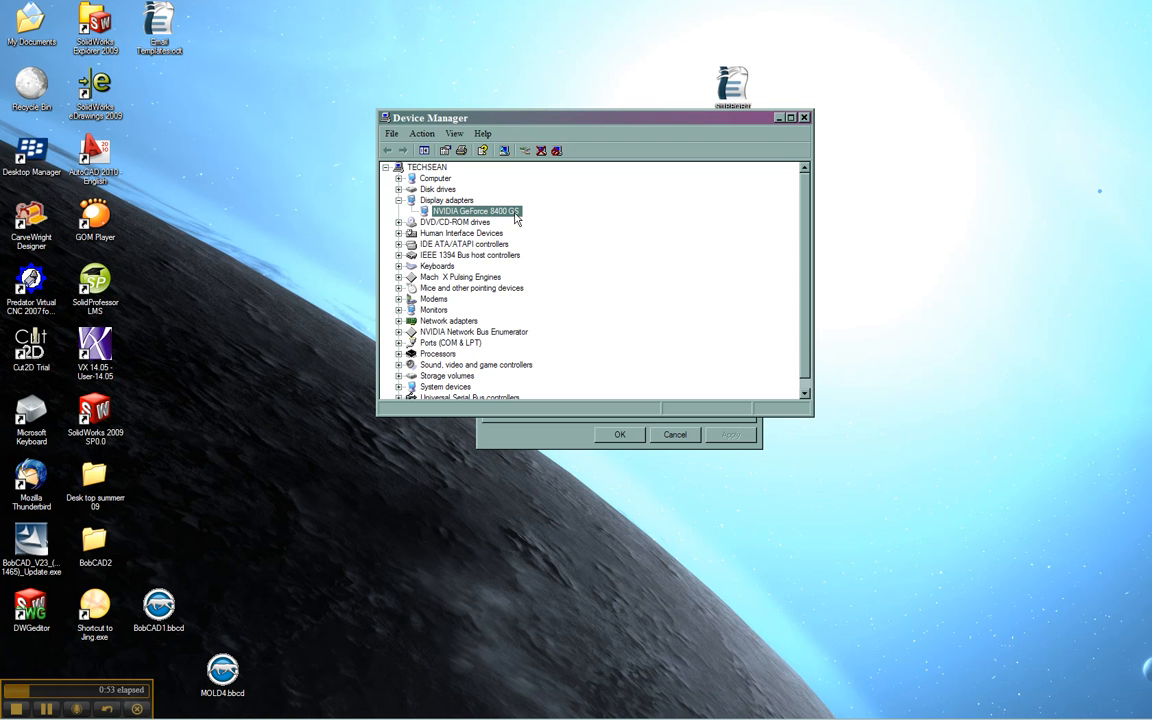
# Step: Show the GeForce 8400 GS properties on its Driver tab, driver 6.14.11.6371 dated 9/17/2007
pyautogui.rightClick(476, 212)
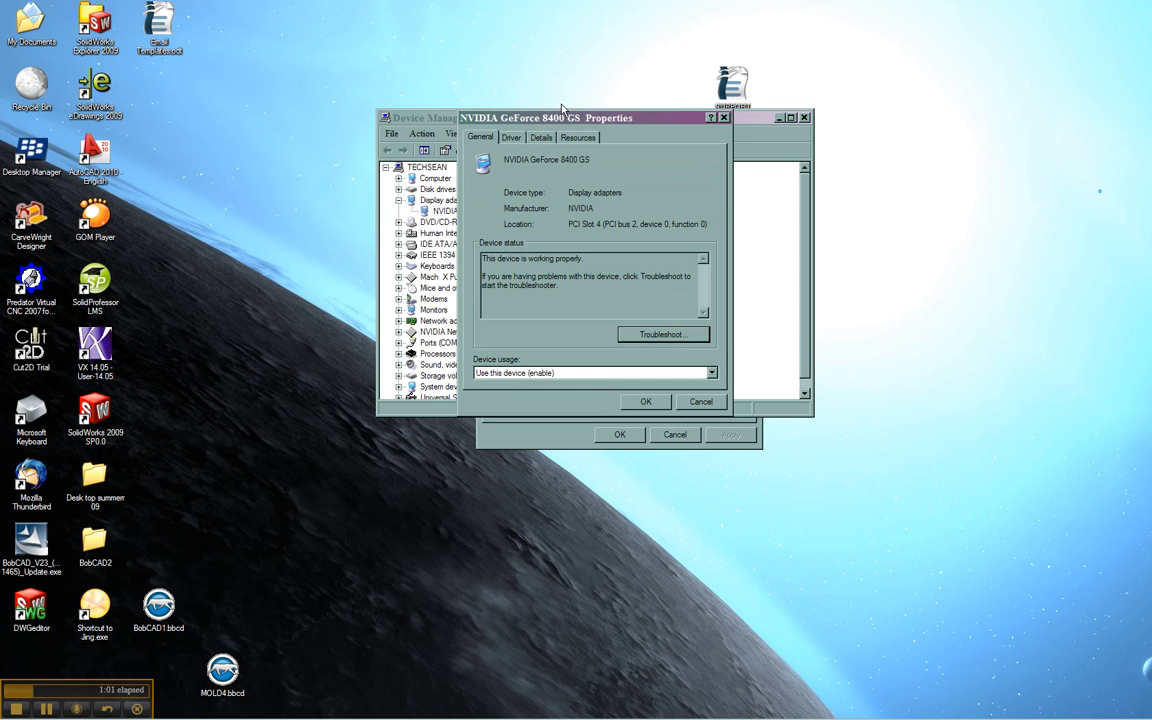
pyautogui.moveTo(552, 152)
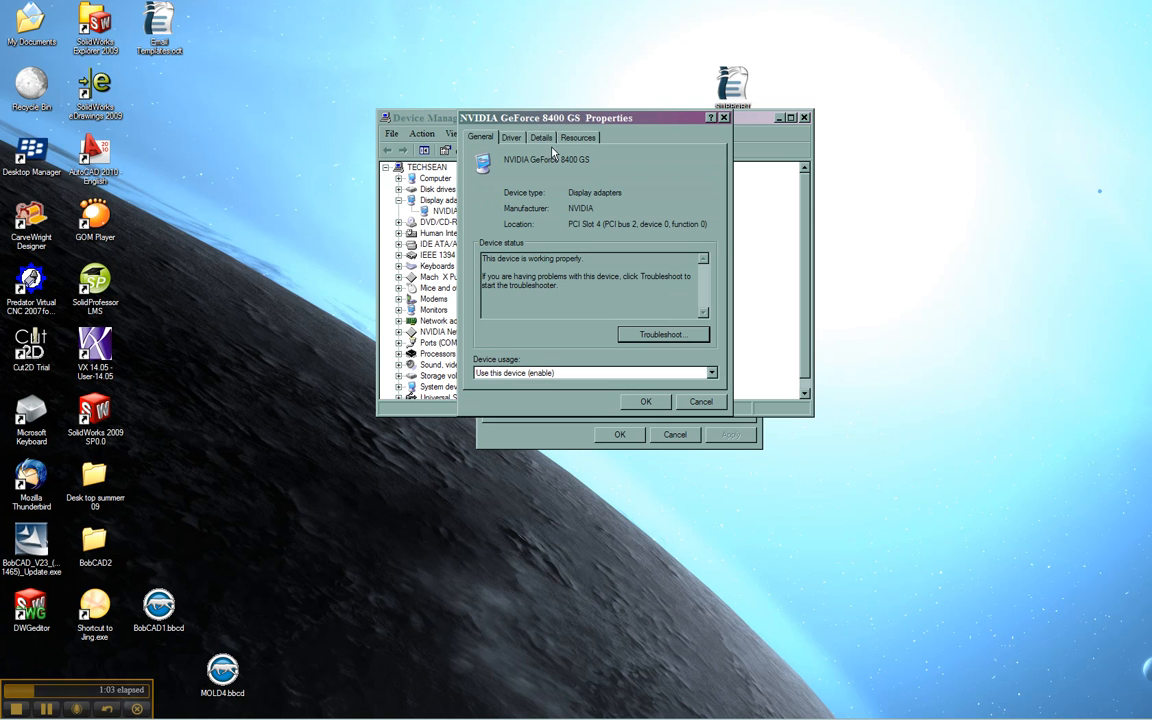
pyautogui.click(512, 136)
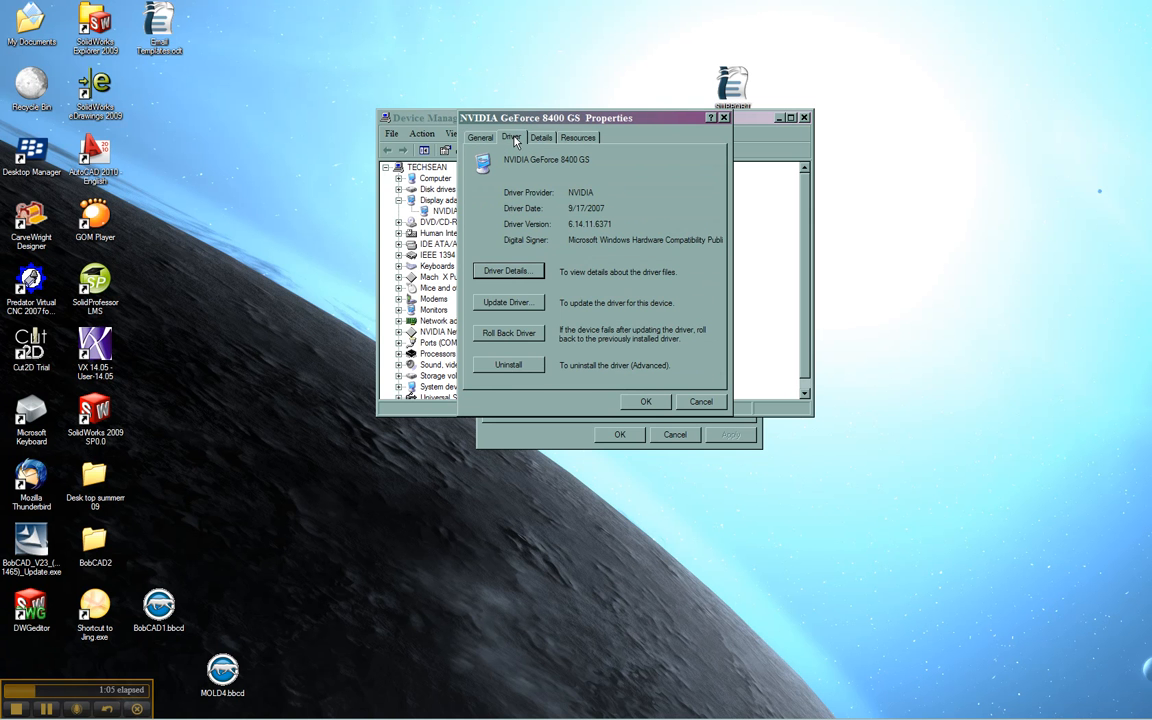
pyautogui.moveTo(590, 190)
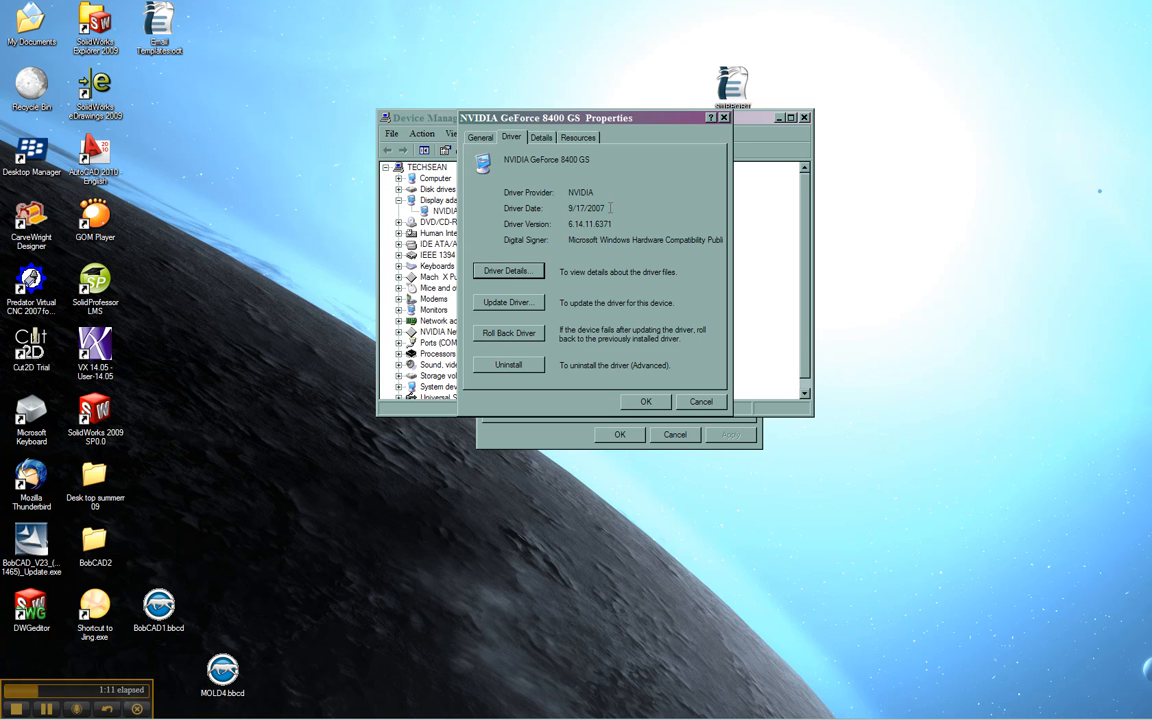
pyautogui.doubleClick(588, 208)
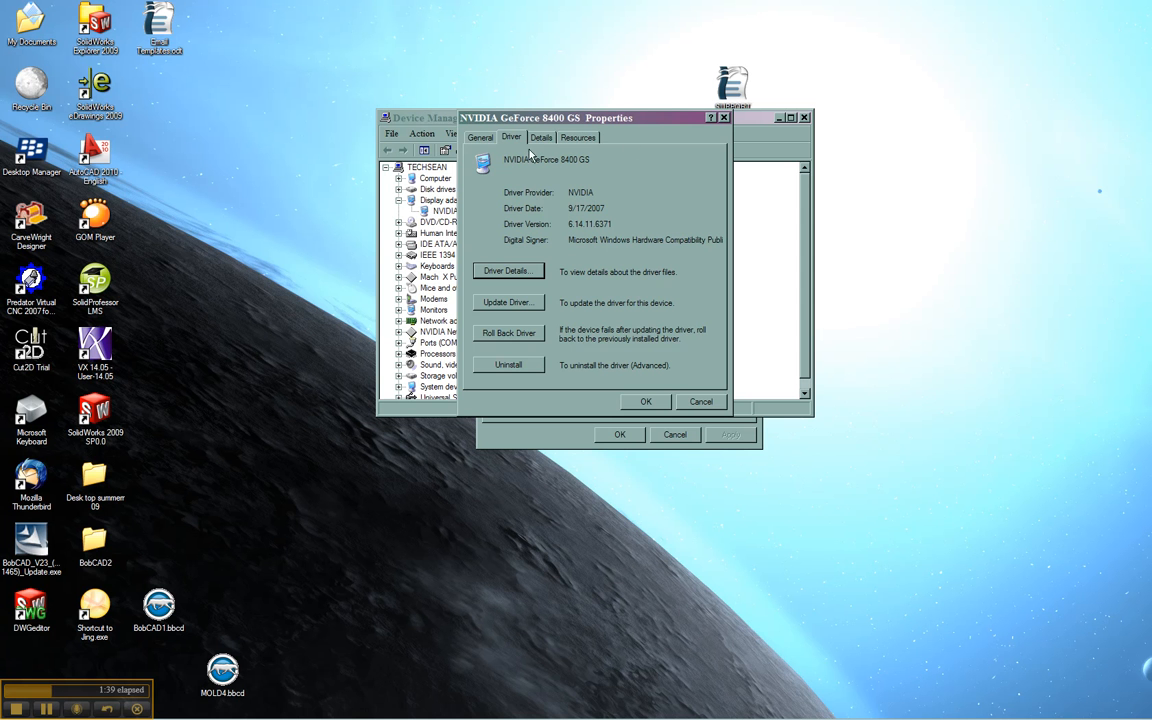
pyautogui.moveTo(496, 140)
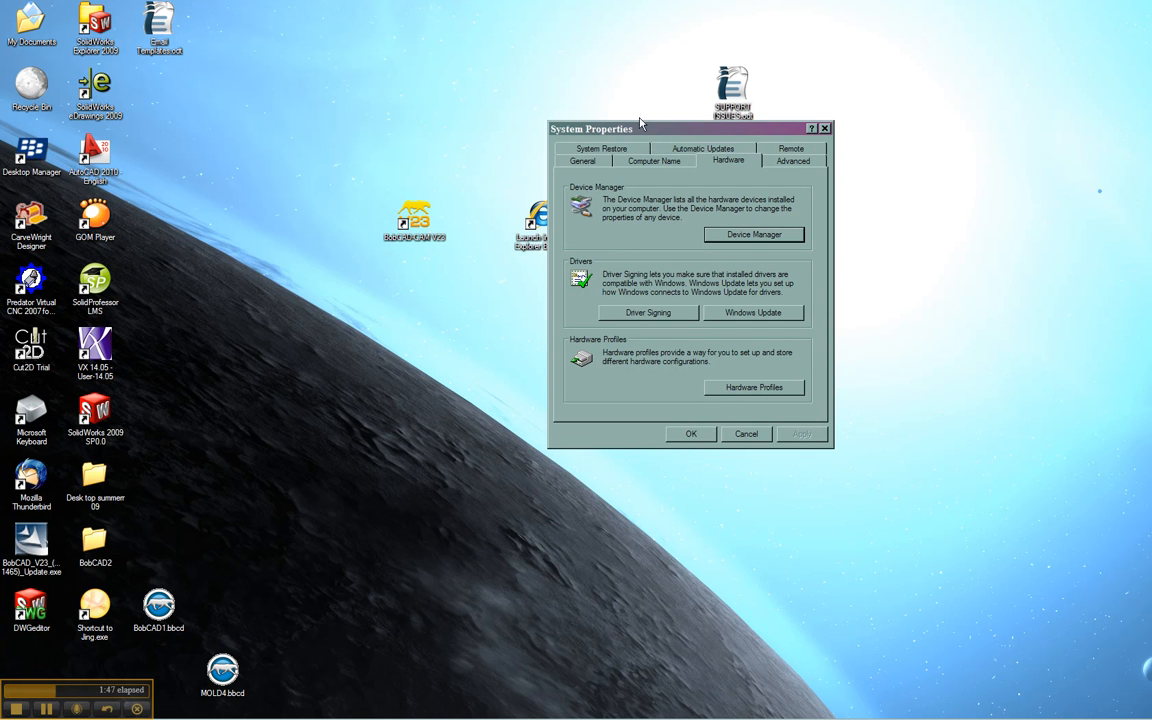
pyautogui.moveTo(652, 166)
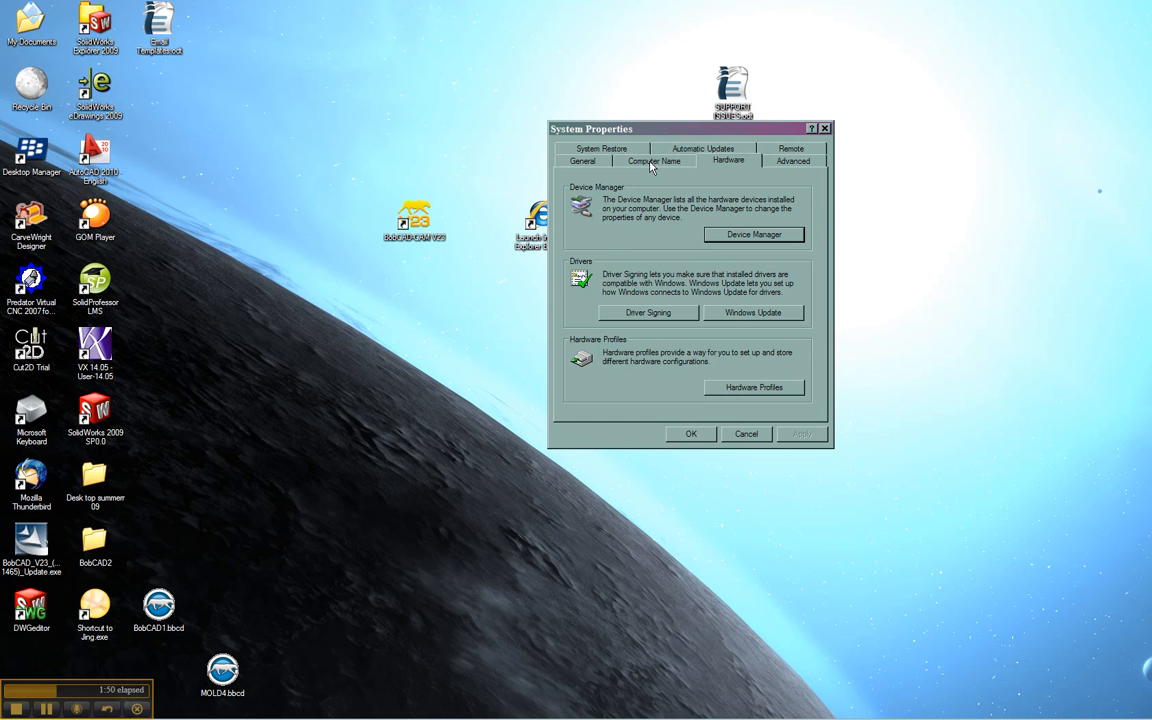
pyautogui.moveTo(582, 168)
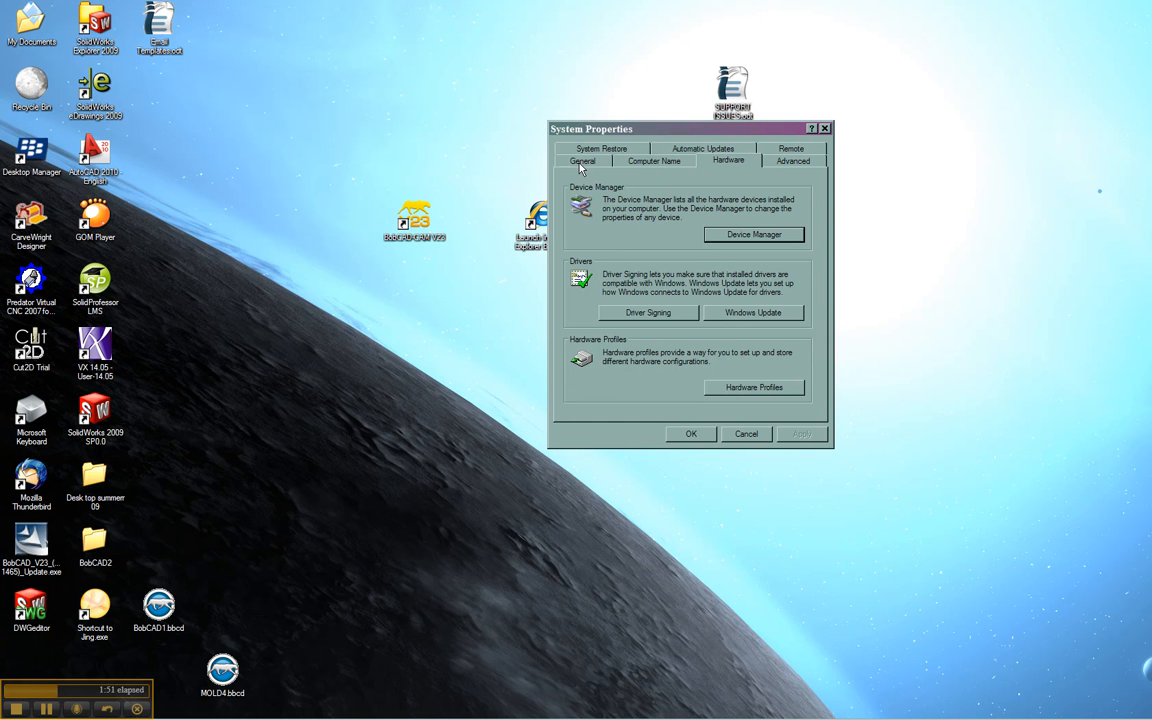
# Step: Check the General system information, then expand Display adapters again to the GeForce 8400 GS
pyautogui.click(582, 160)
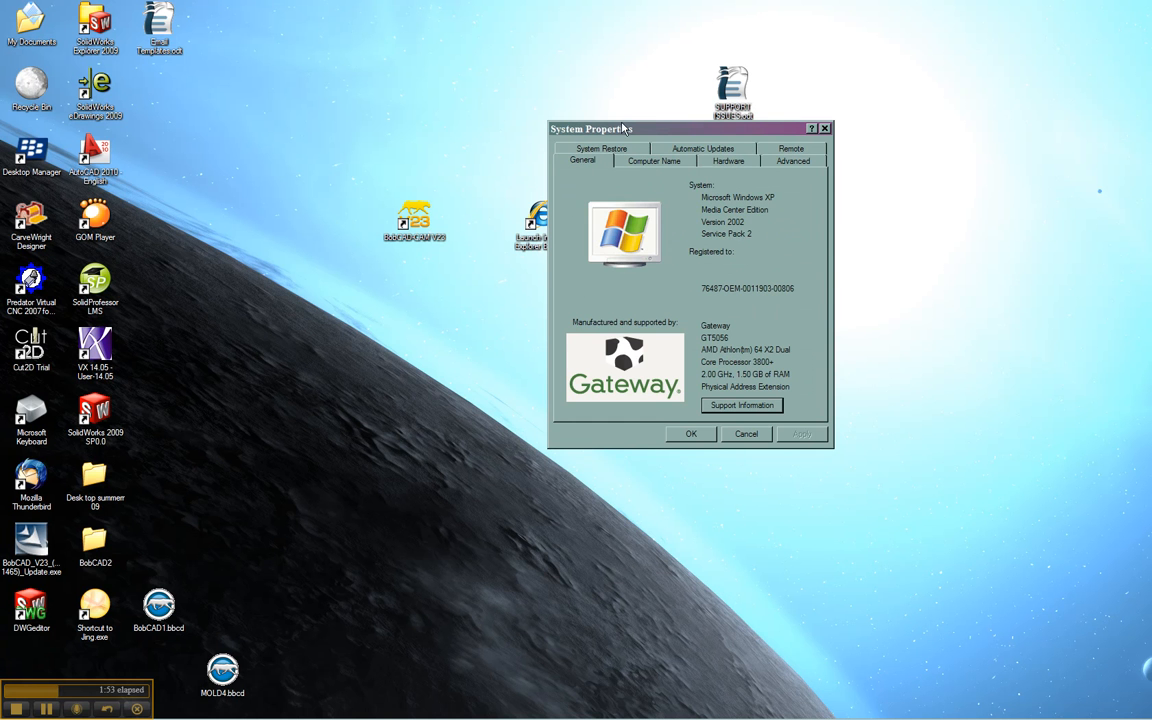
pyautogui.moveTo(710, 330)
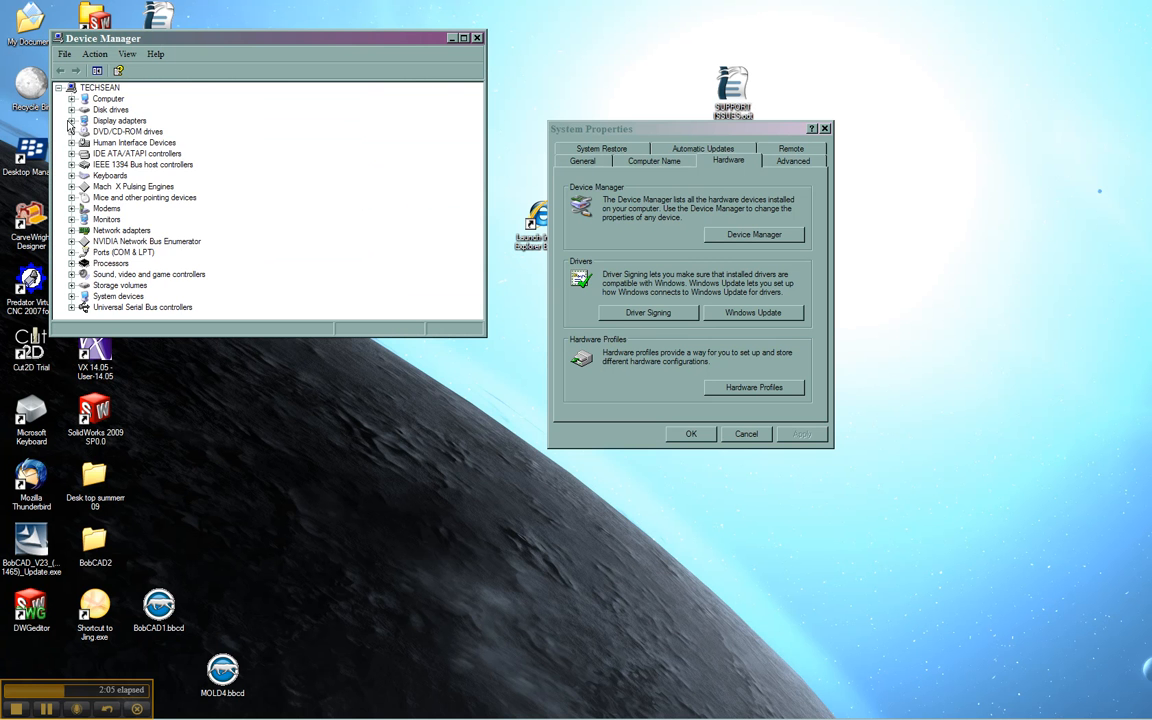
pyautogui.click(72, 120)
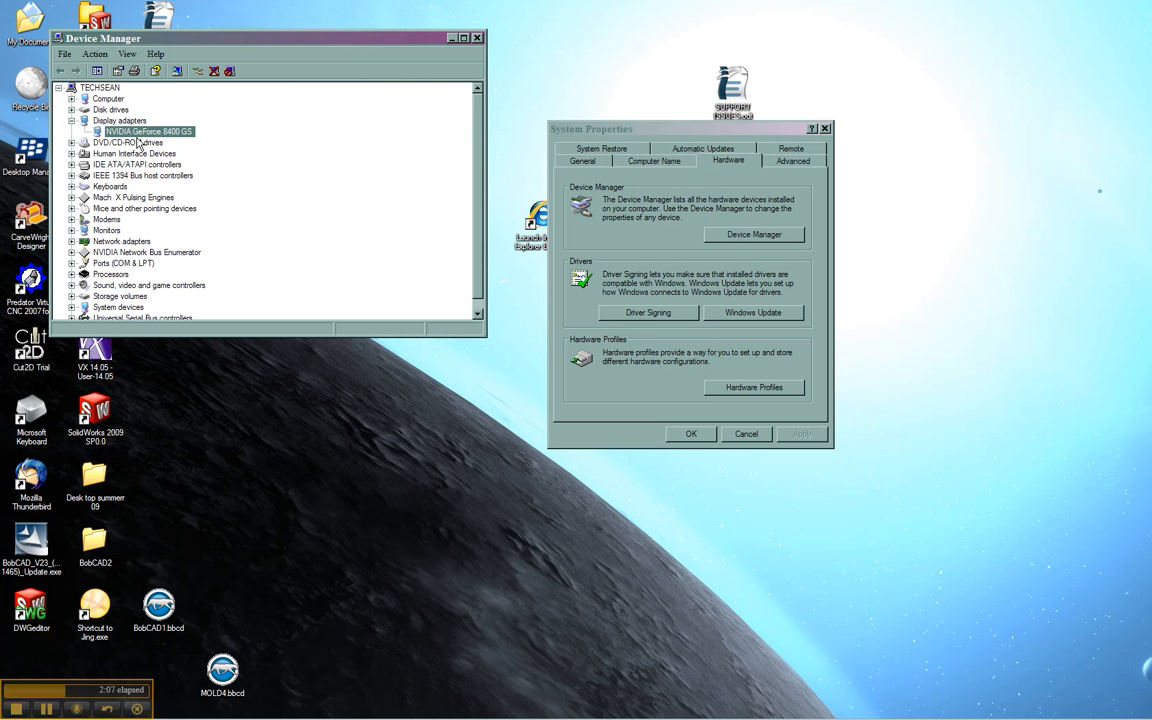
pyautogui.moveTo(368, 570)
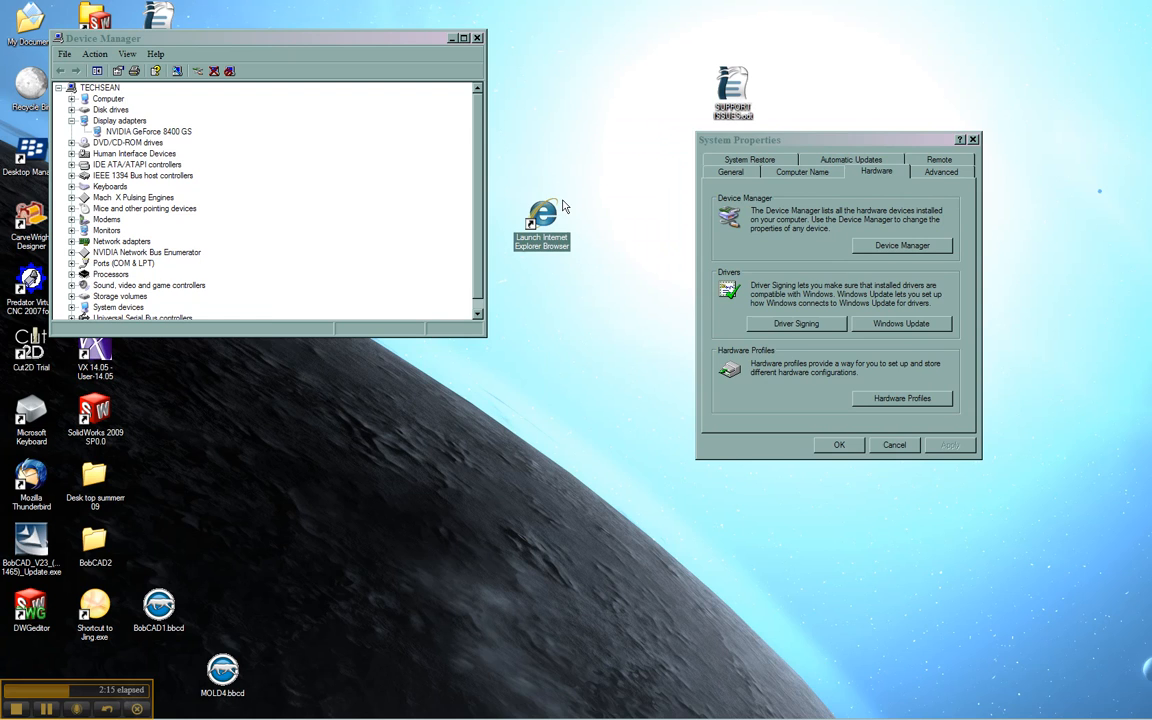
# Step: Launch Internet Explorer, search Google for nvidia and go to the official NVIDIA site
pyautogui.doubleClick(540, 212)
pyautogui.write('n')
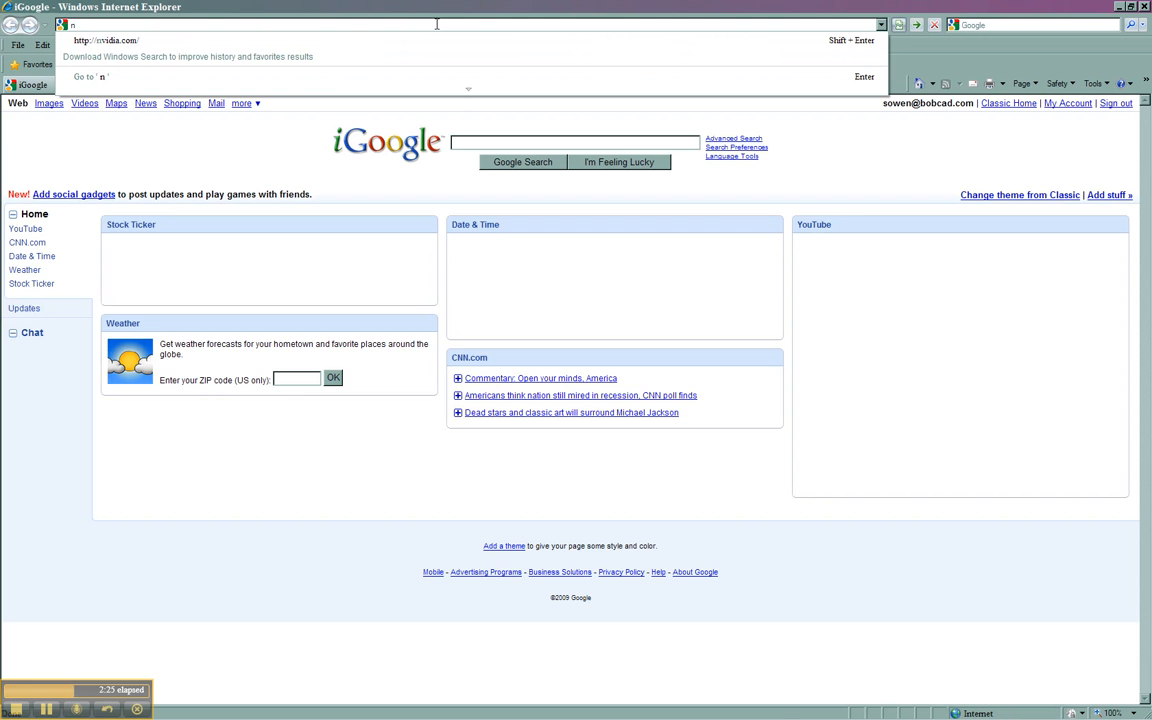
pyautogui.write('vidia.c')
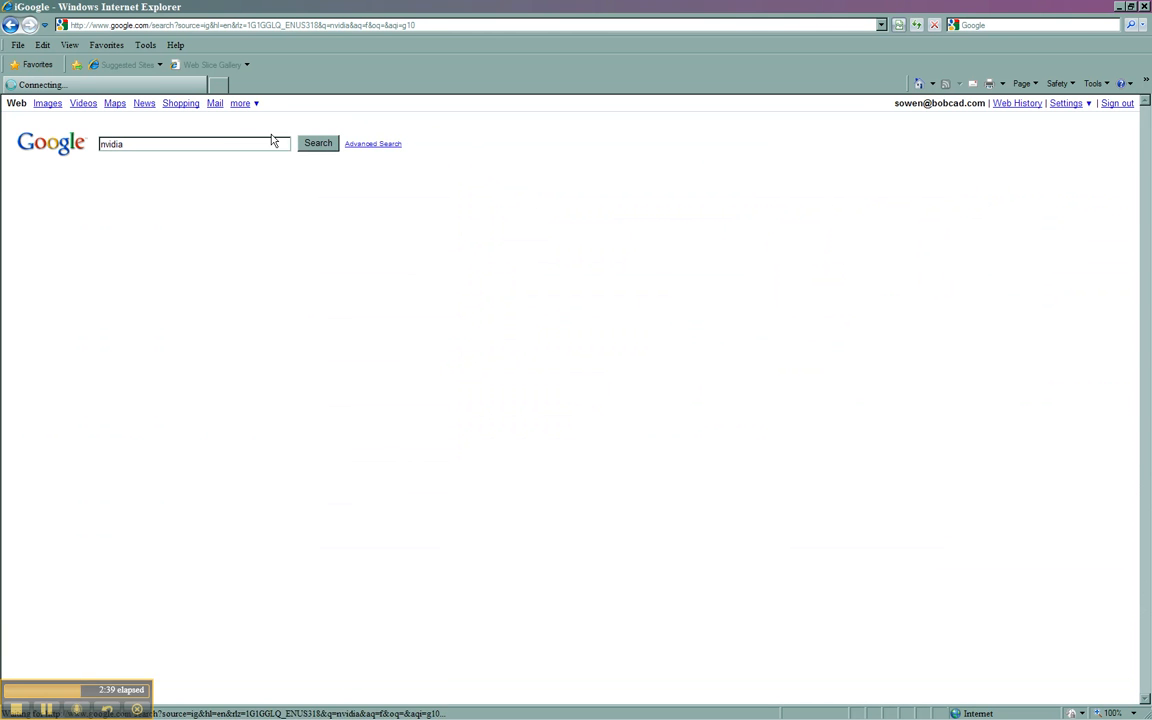
pyautogui.click(316, 144)
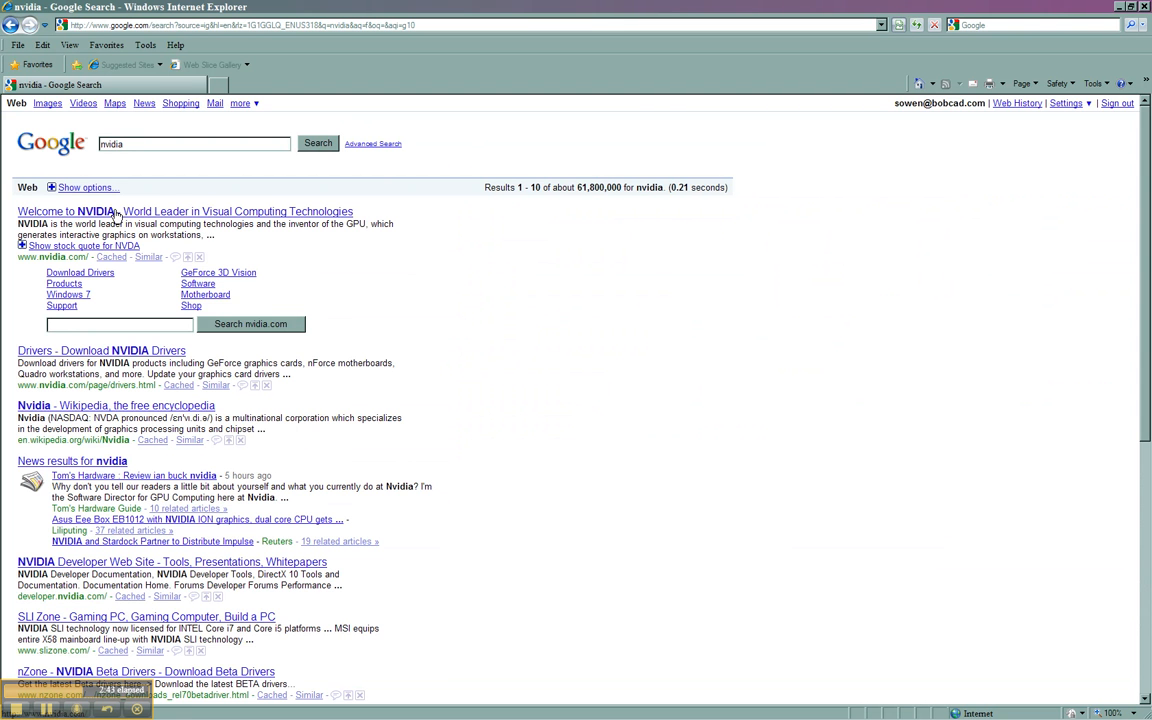
pyautogui.click(184, 212)
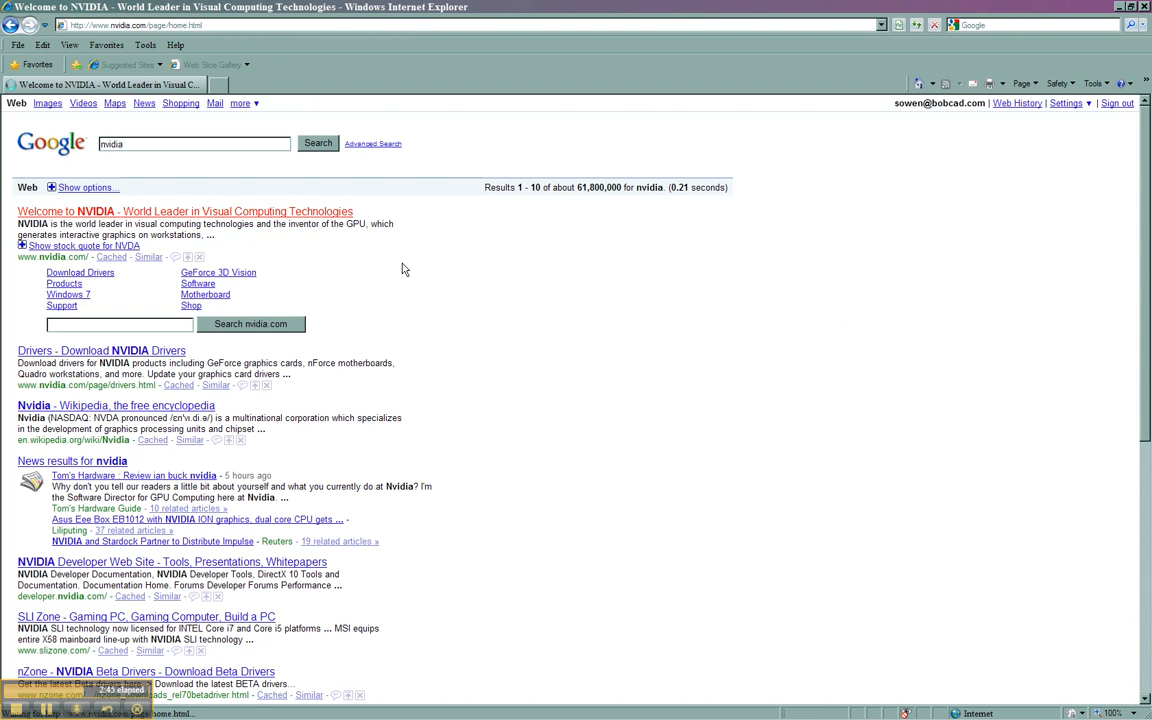
pyautogui.click(184, 212)
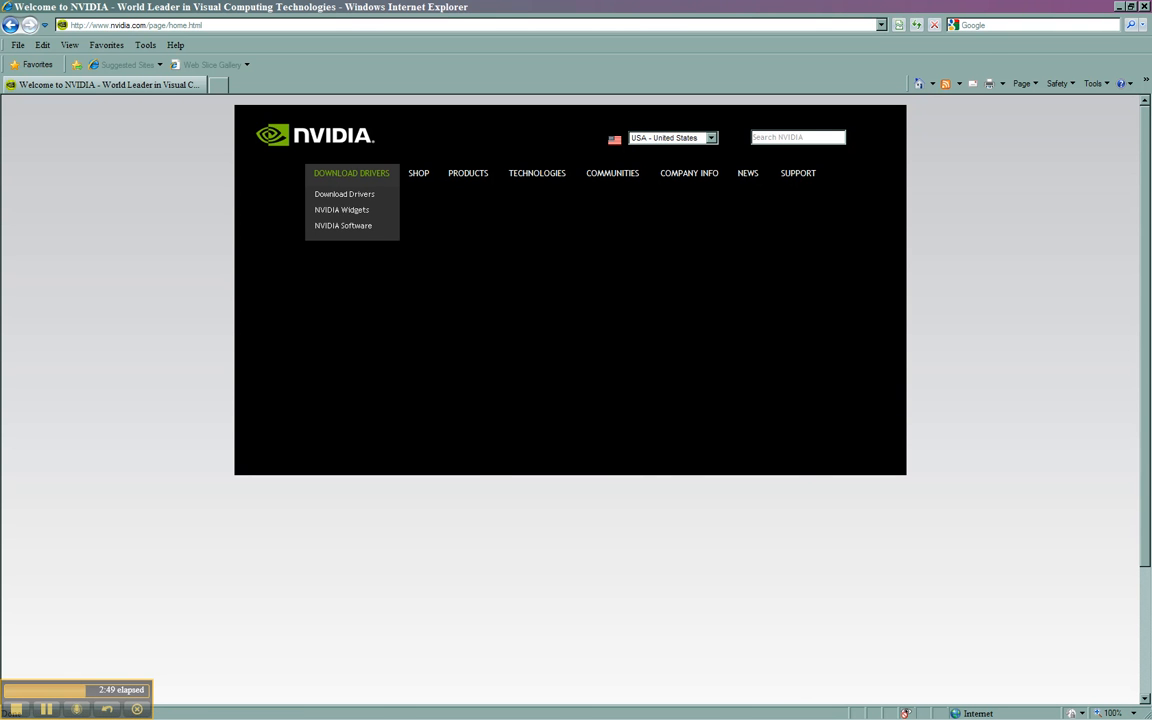
# Step: Navigate NVIDIA's site menu to the Driver Downloads page
pyautogui.click(344, 194)
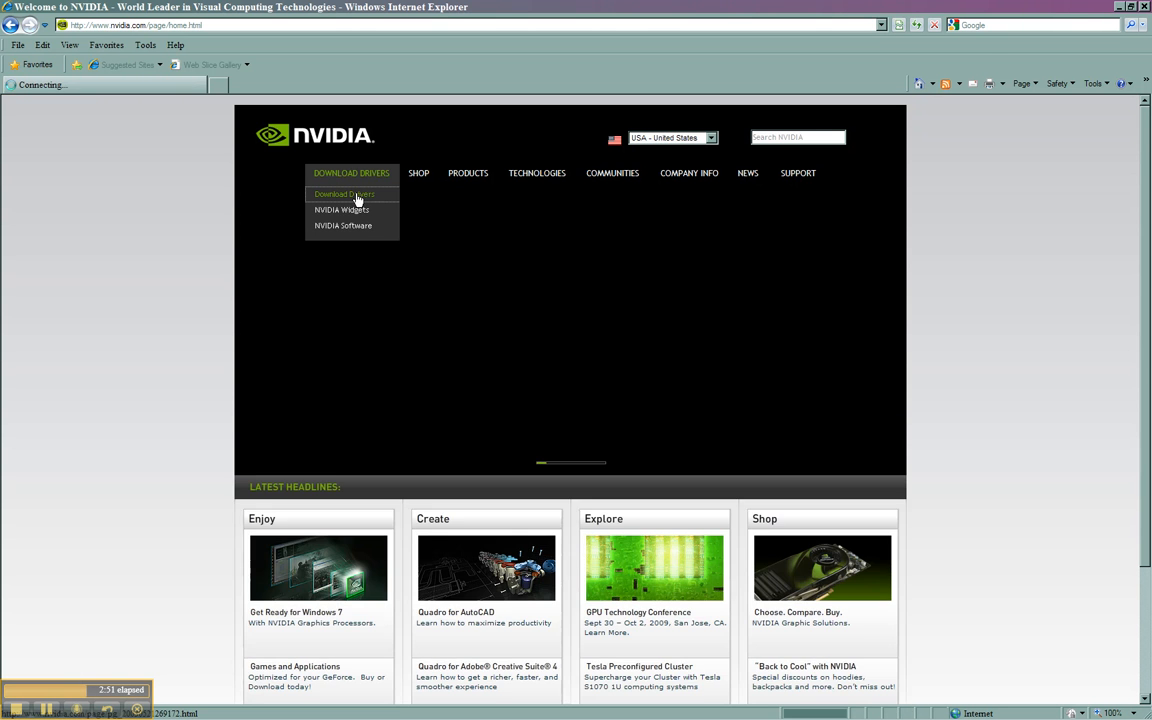
pyautogui.click(344, 194)
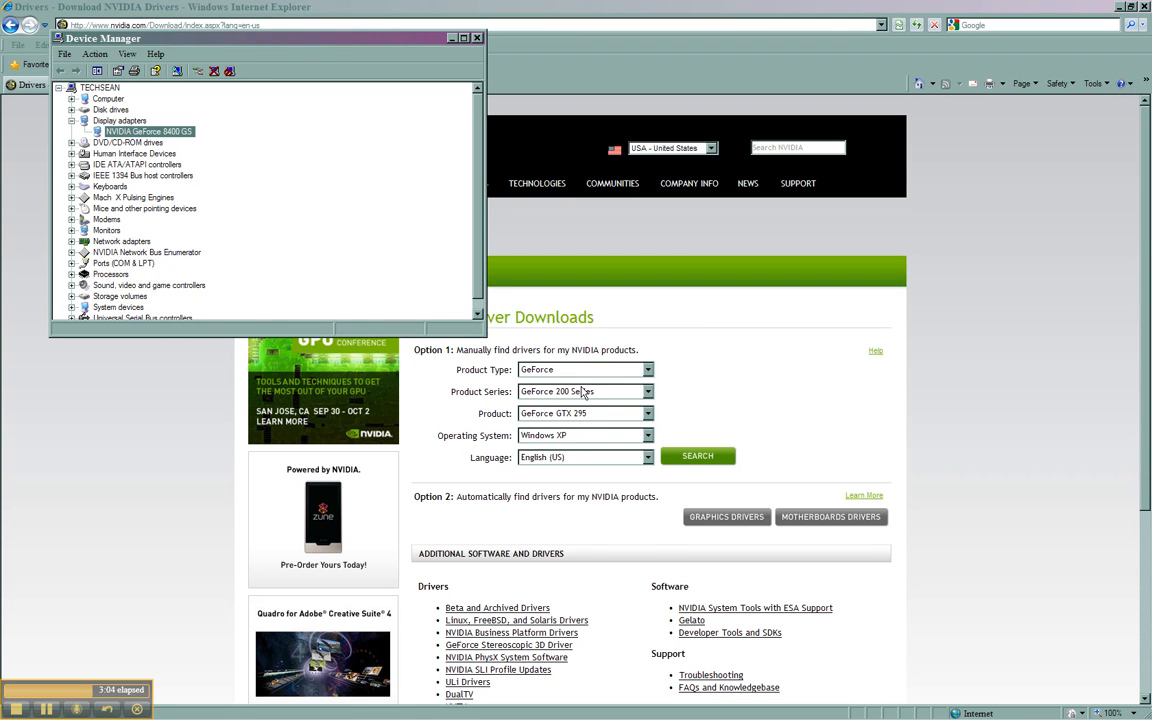
# Step: Search for the GeForce 8 Series driver on Windows XP, reaching GeForce/ION Release 190 (190.62)
pyautogui.click(648, 390)
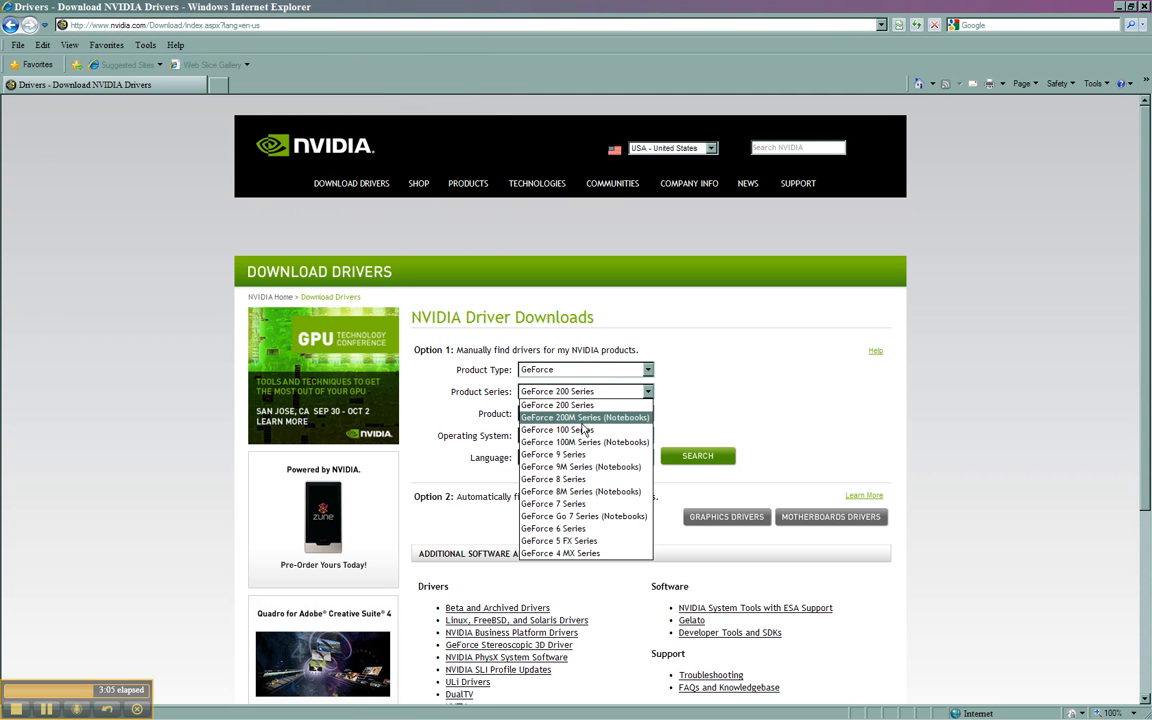
pyautogui.moveTo(588, 552)
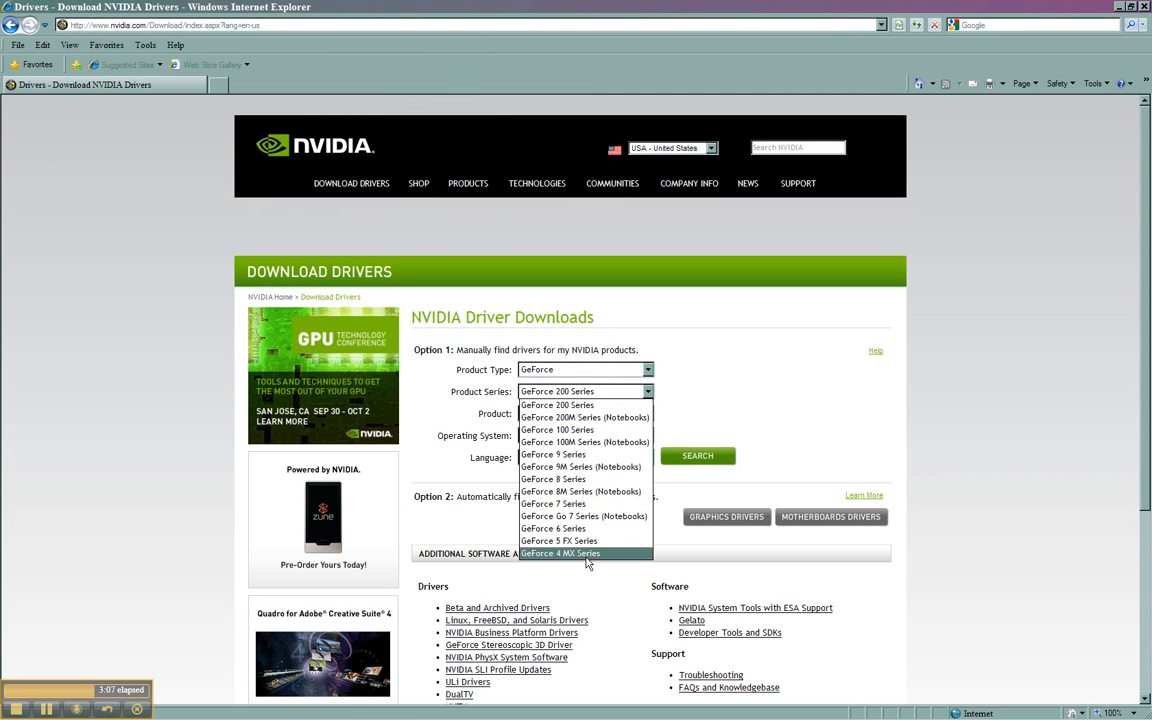
pyautogui.click(552, 478)
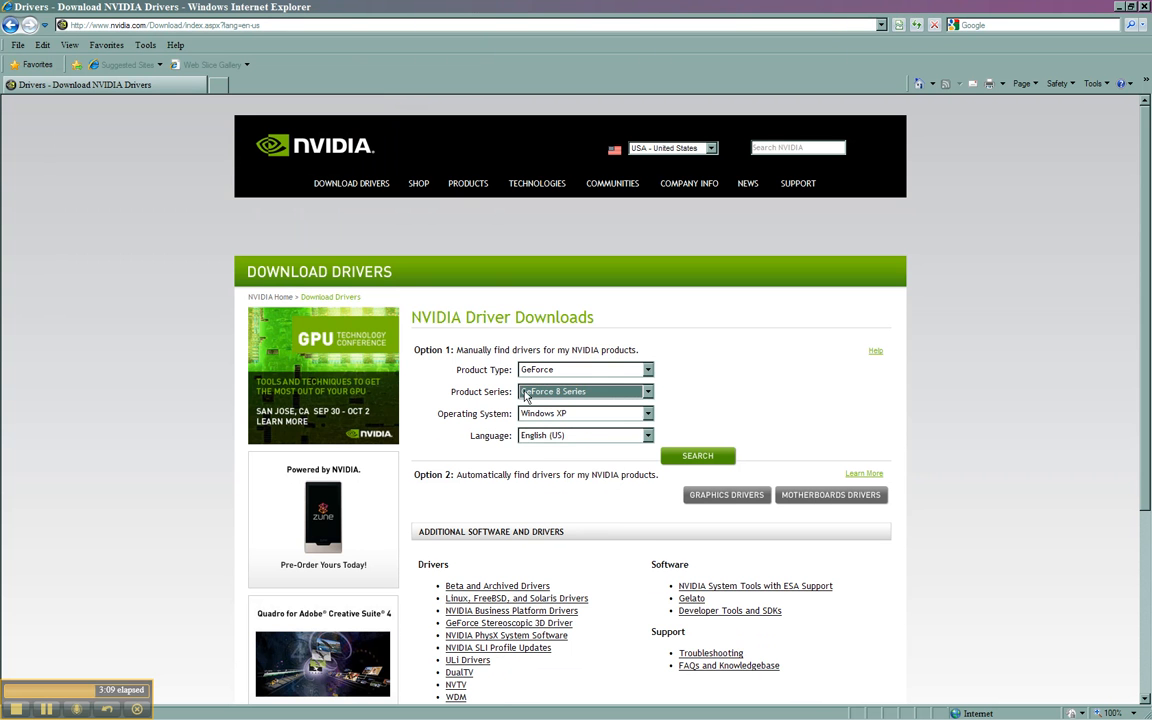
pyautogui.click(648, 412)
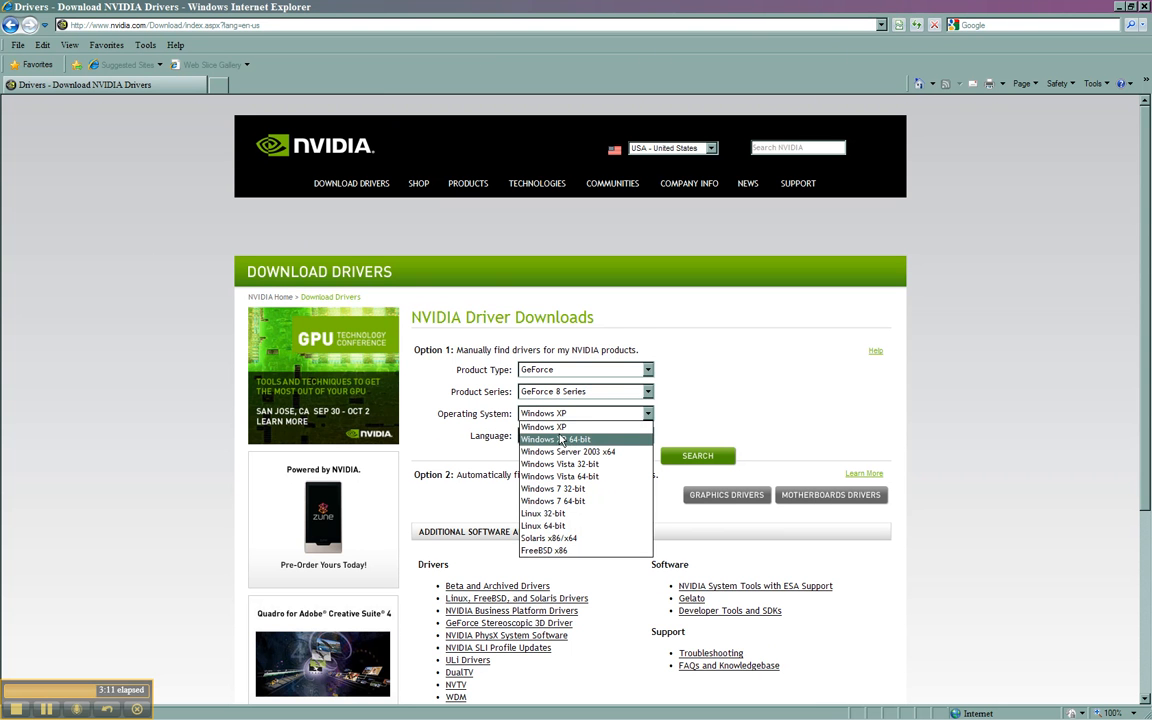
pyautogui.click(544, 428)
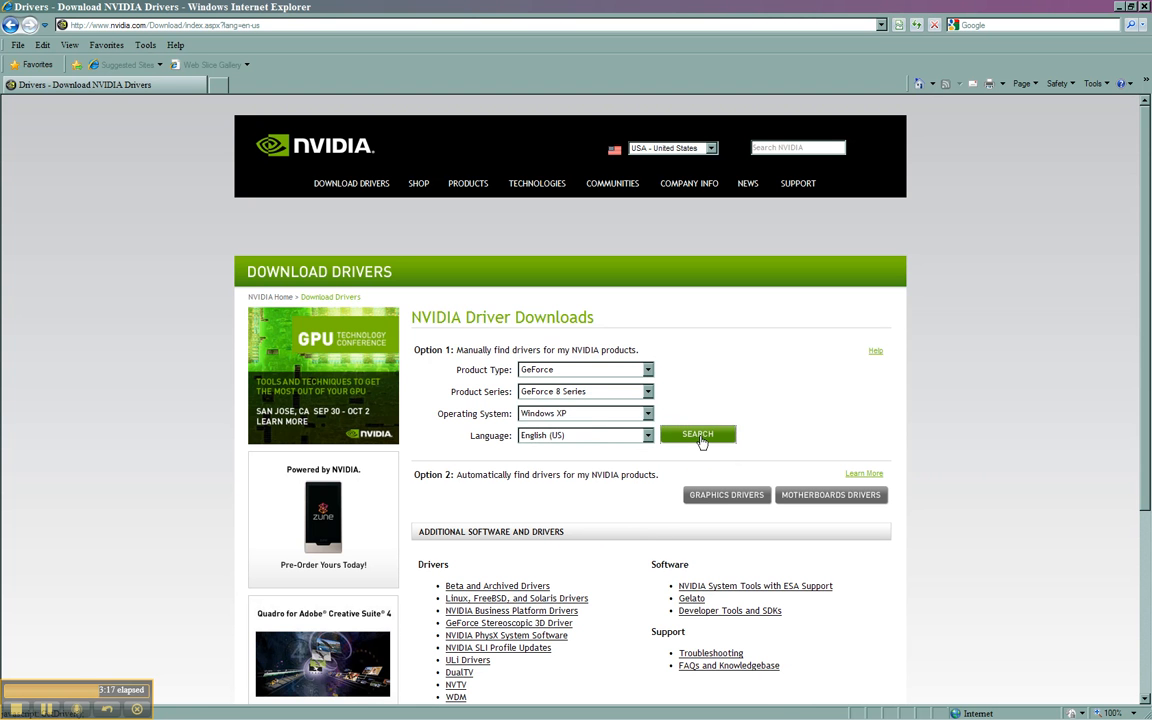
pyautogui.click(696, 434)
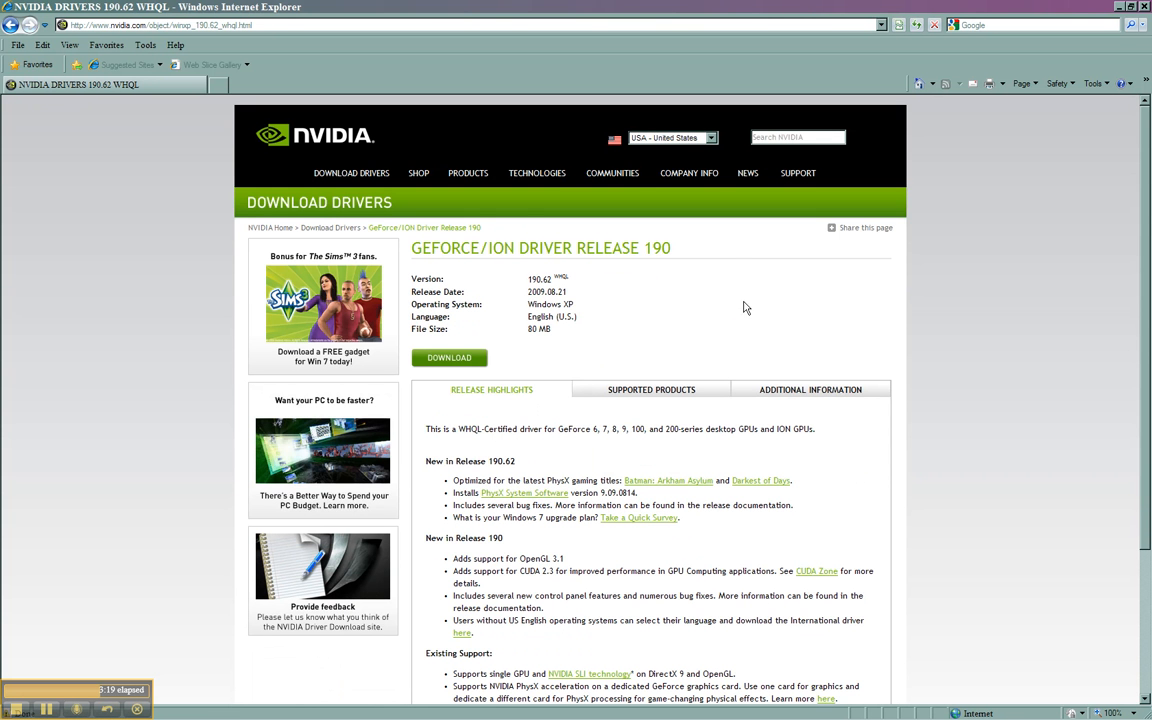
pyautogui.moveTo(580, 302)
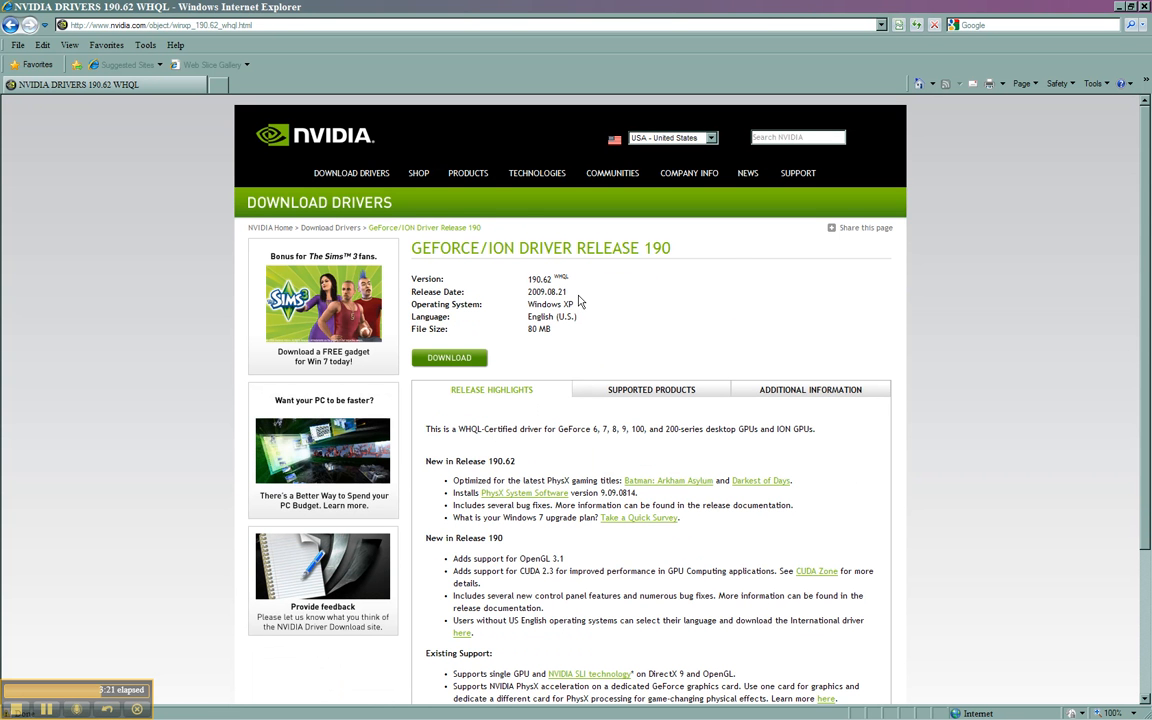
pyautogui.moveTo(488, 292)
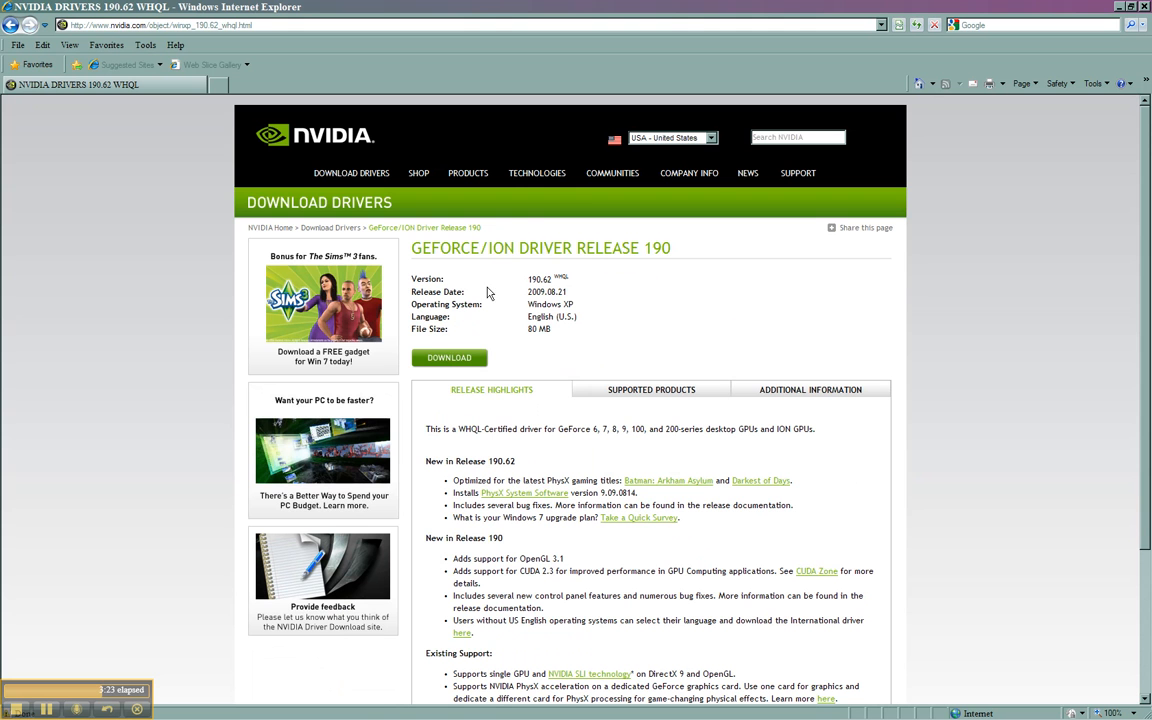
pyautogui.moveTo(572, 298)
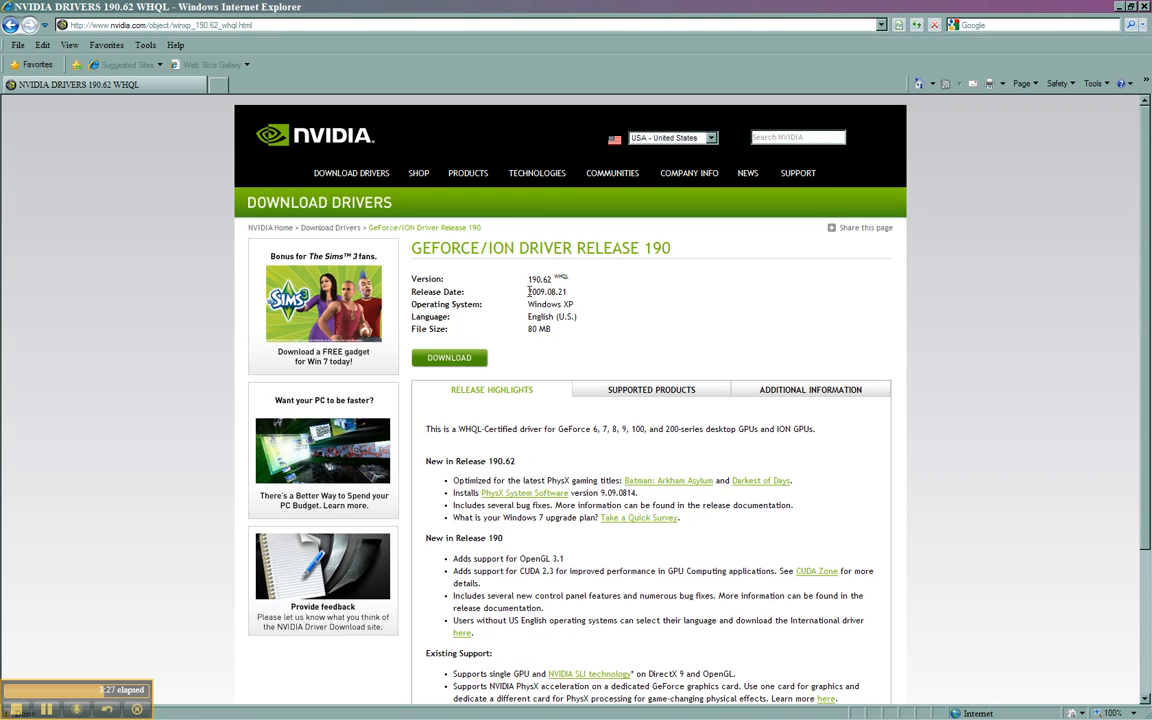
# Step: Review the Release Highlights for driver 190 and start downloading version 190.62
pyautogui.scroll(-3)
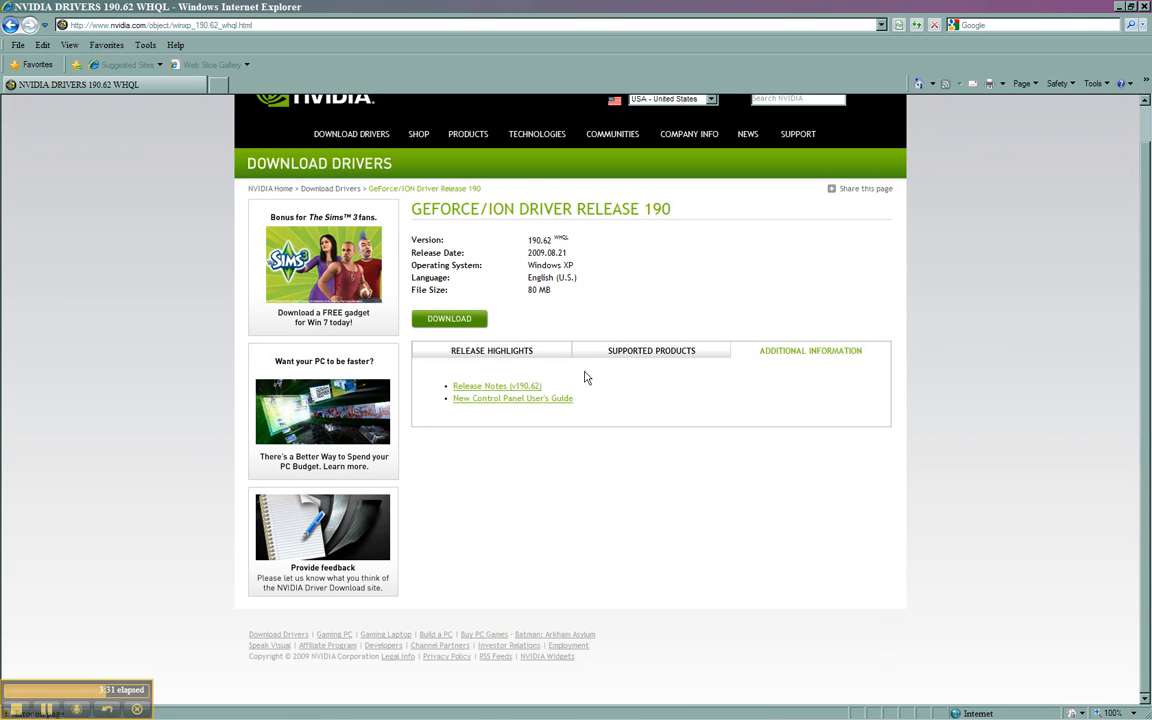
pyautogui.click(492, 350)
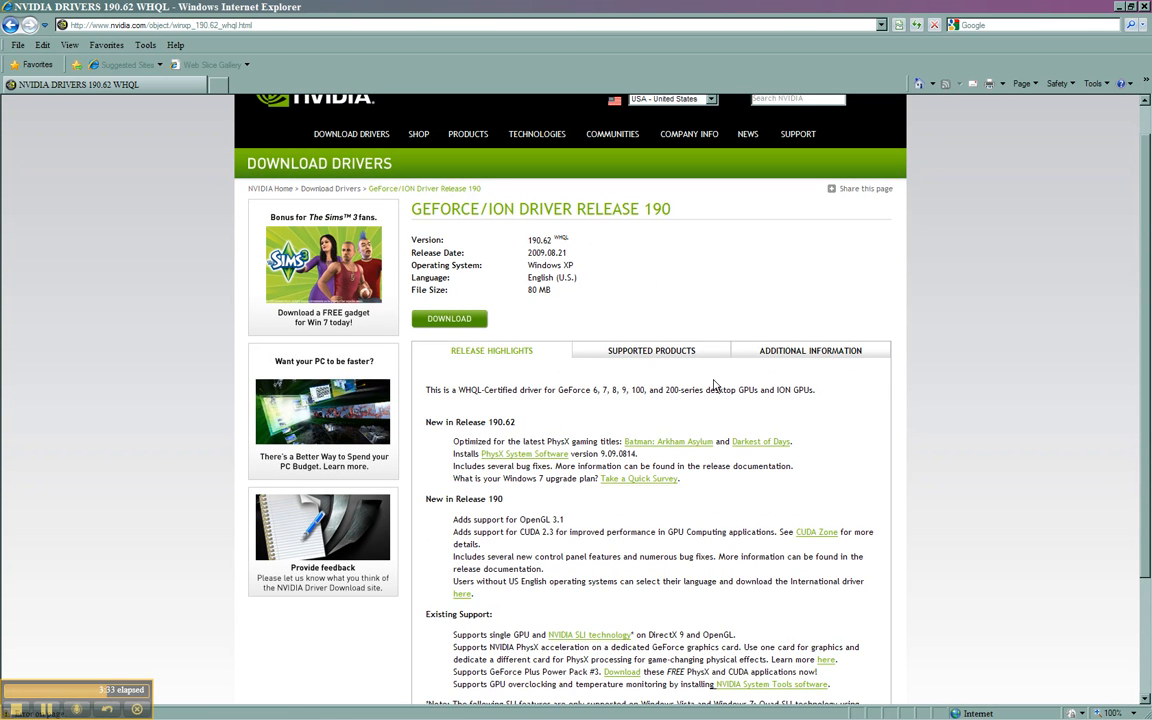
pyautogui.click(448, 318)
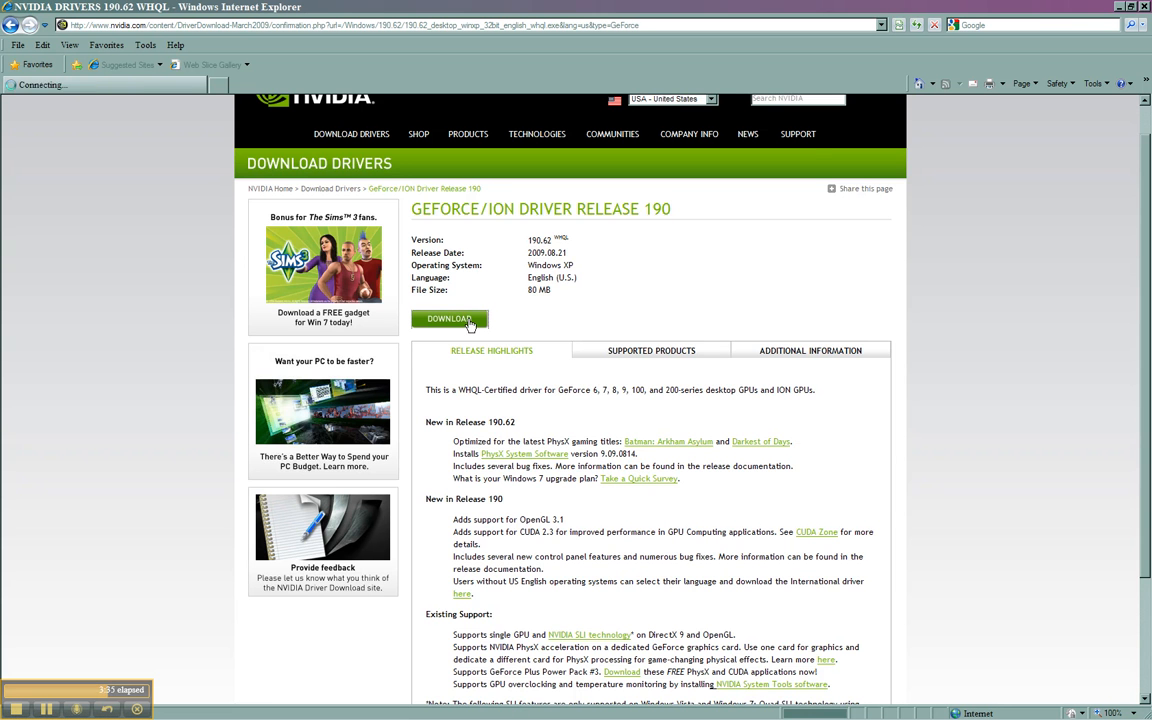
pyautogui.click(448, 318)
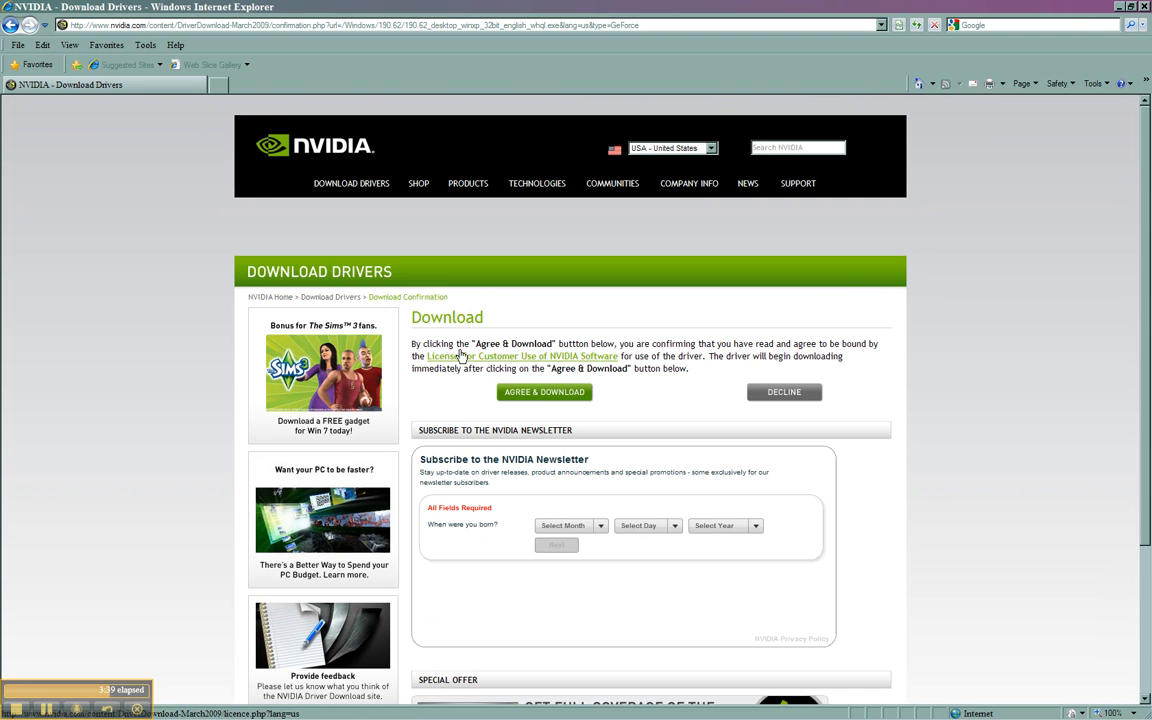
# Step: Agree to the NVIDIA license and choose Save at the File Download security warning
pyautogui.click(544, 390)
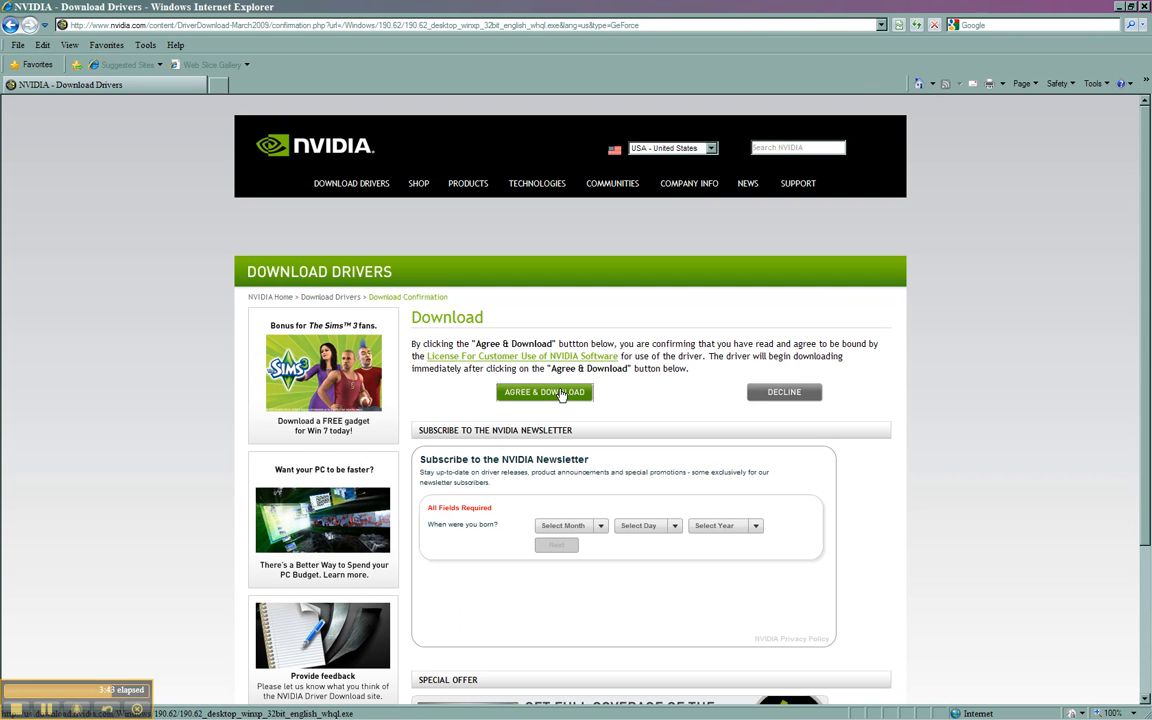
pyautogui.click(544, 390)
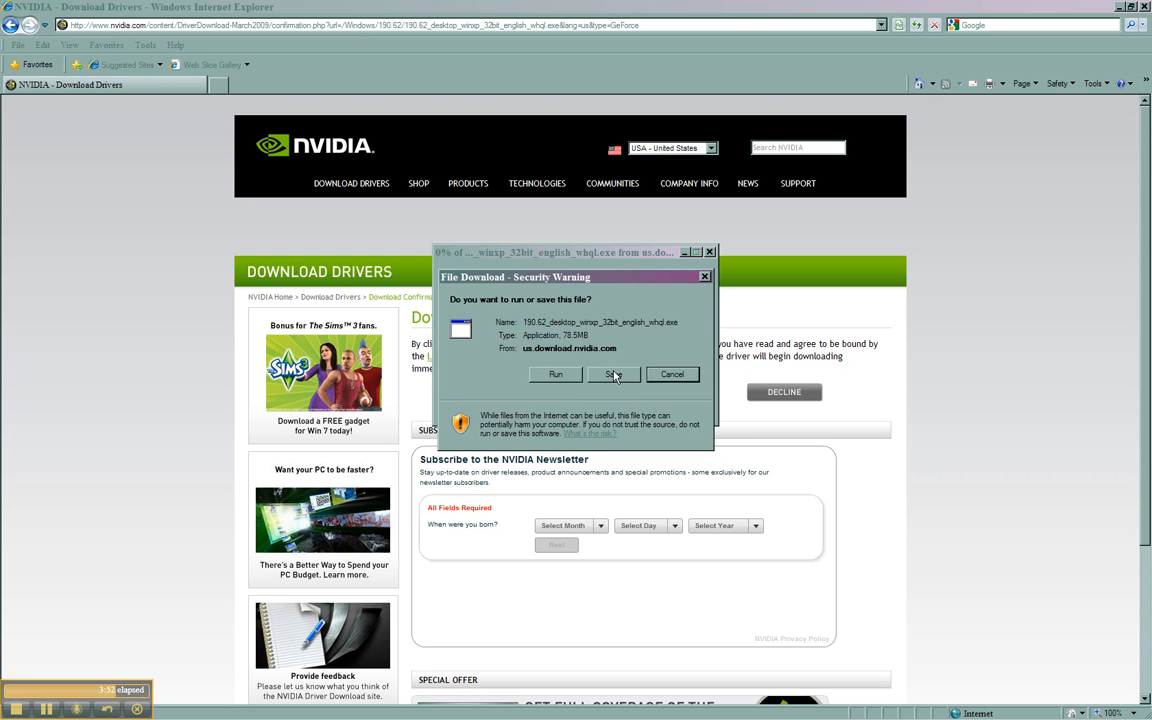
pyautogui.click(614, 374)
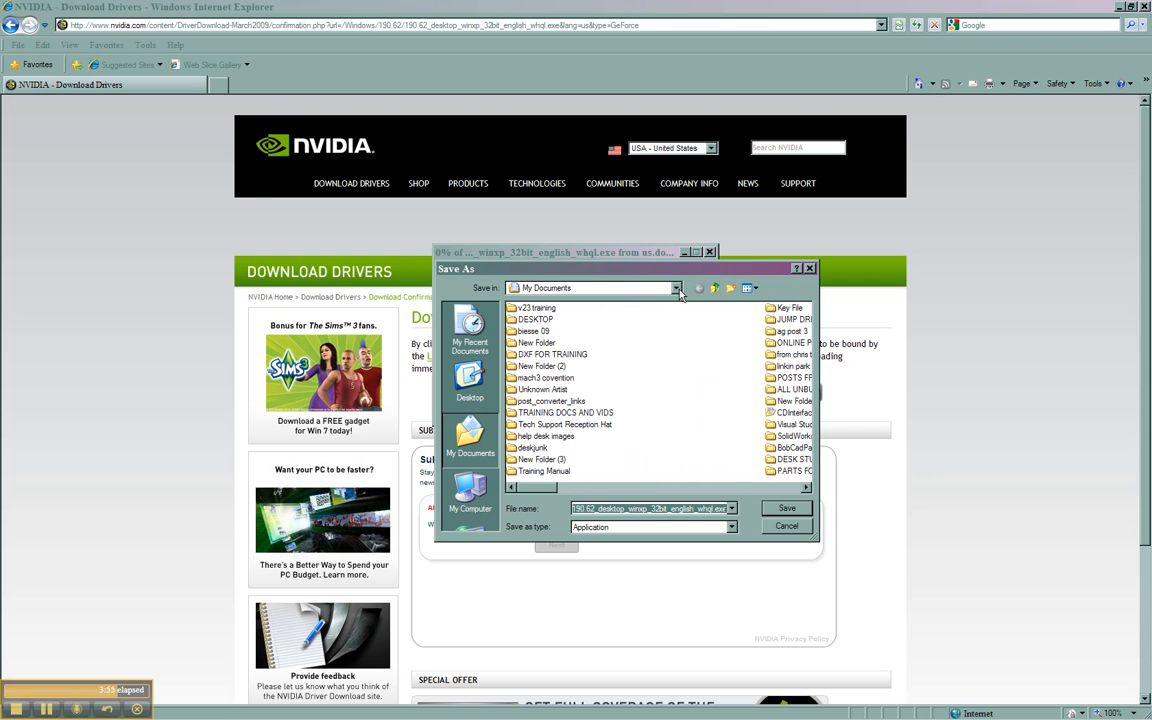
# Step: Save the 190.62 driver installer to the Desktop and let the download complete
pyautogui.click(676, 288)
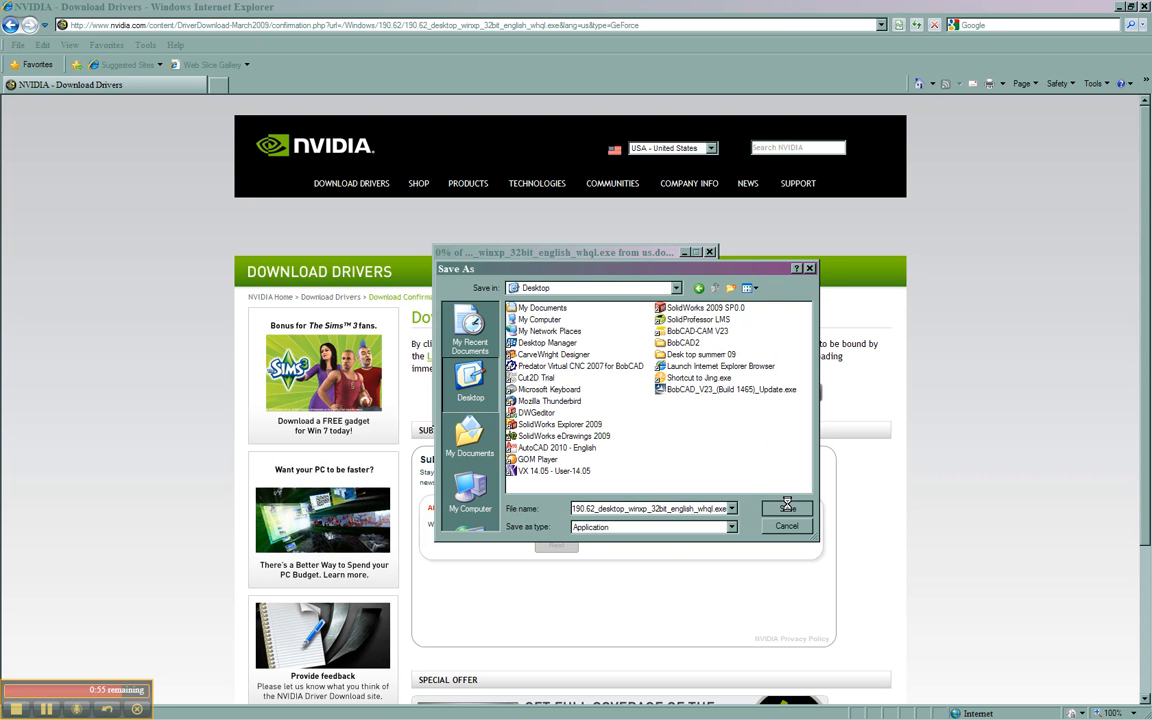
pyautogui.click(788, 508)
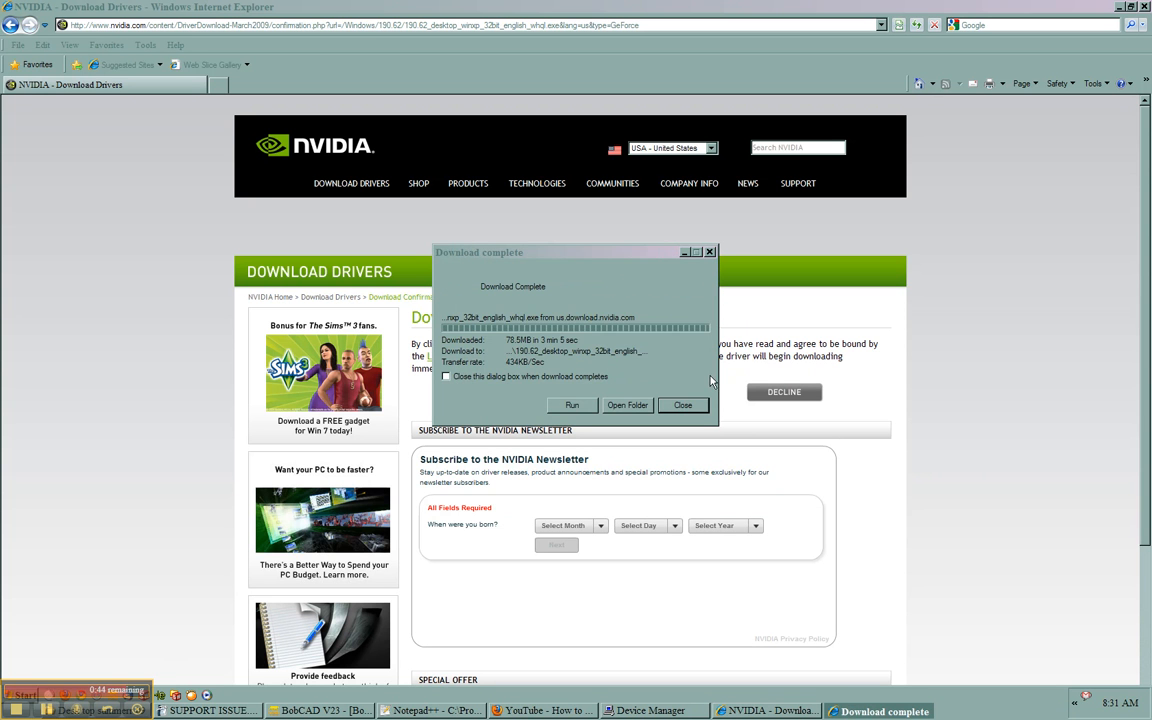
pyautogui.moveTo(628, 404)
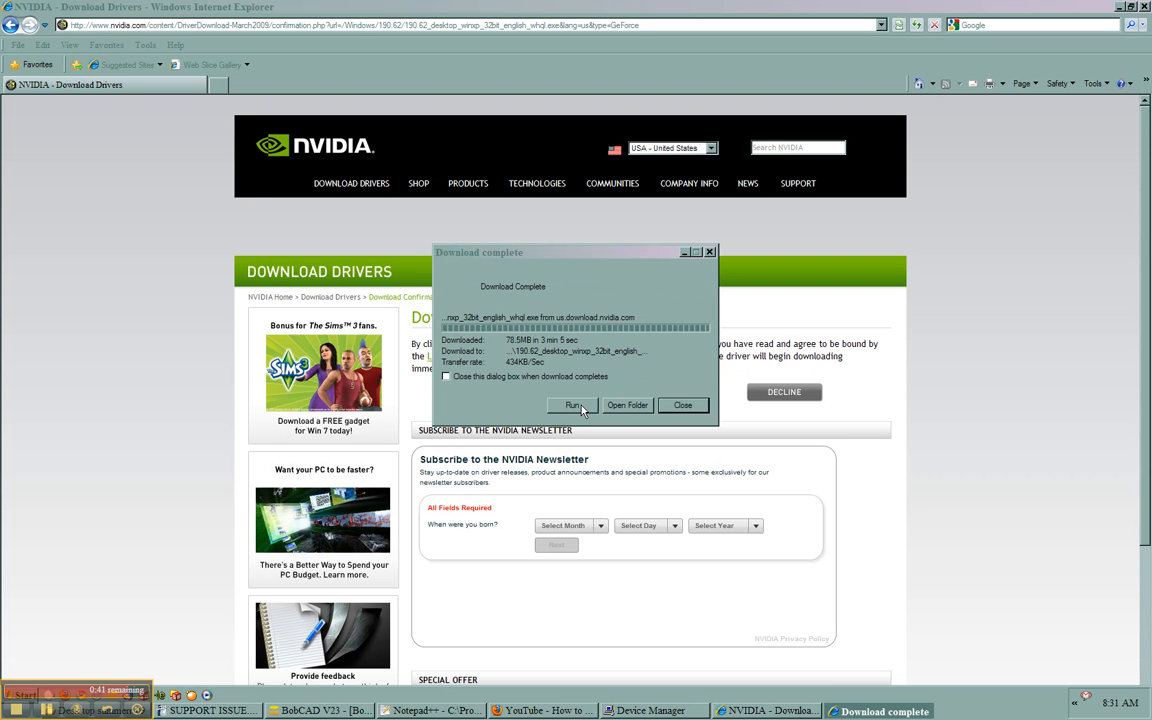
# Step: Close the Download complete notice, leaving Device Manager and System Properties on screen
pyautogui.click(684, 404)
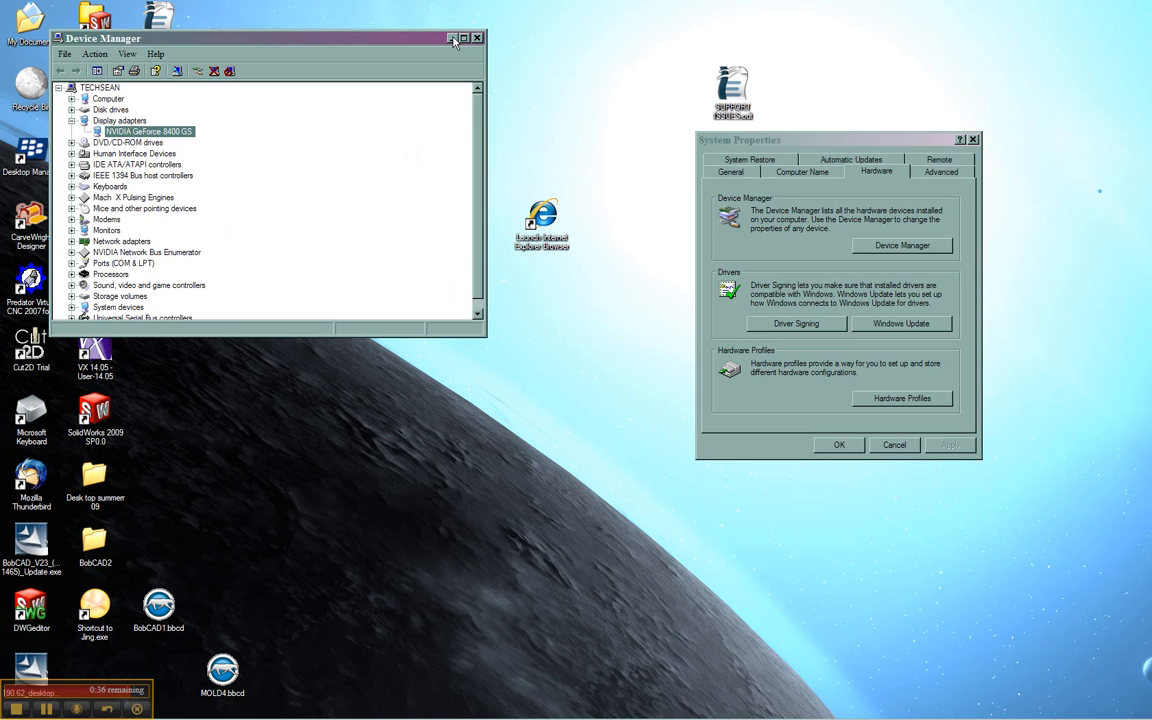
# Step: Close Device Manager, arrange the desktop icons into columns, and move the 190.62 driver installer to the desktop's middle
pyautogui.click(478, 38)
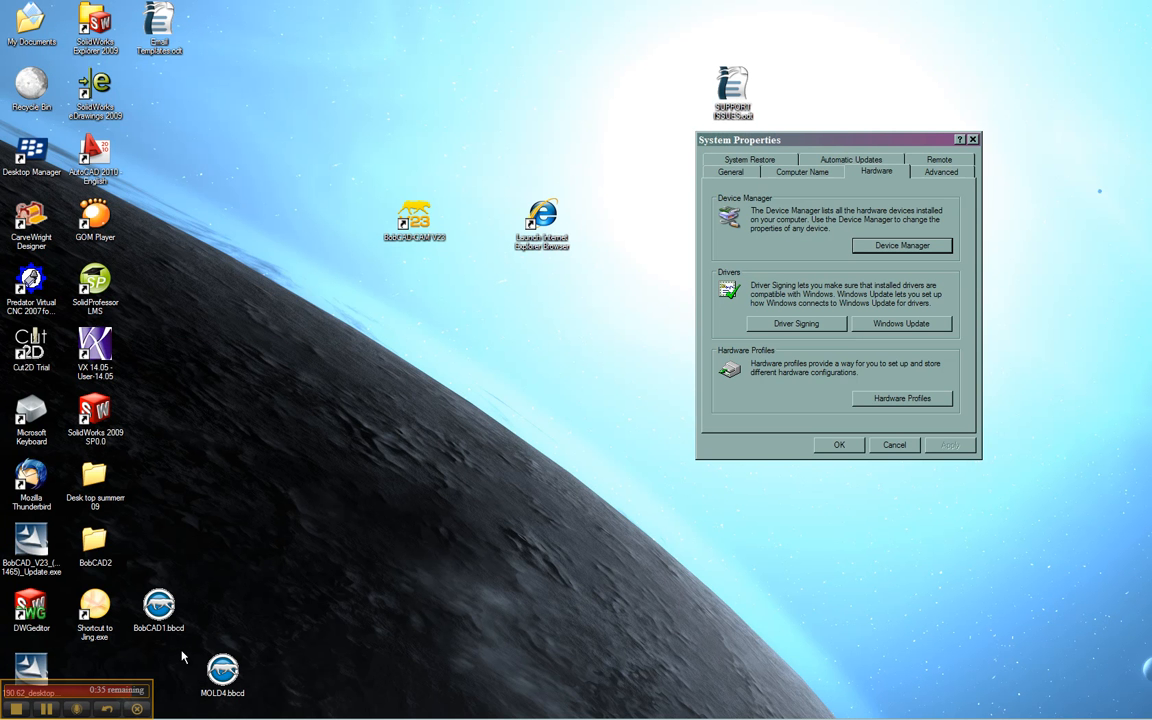
pyautogui.moveTo(738, 140); pyautogui.dragTo(838, 212)
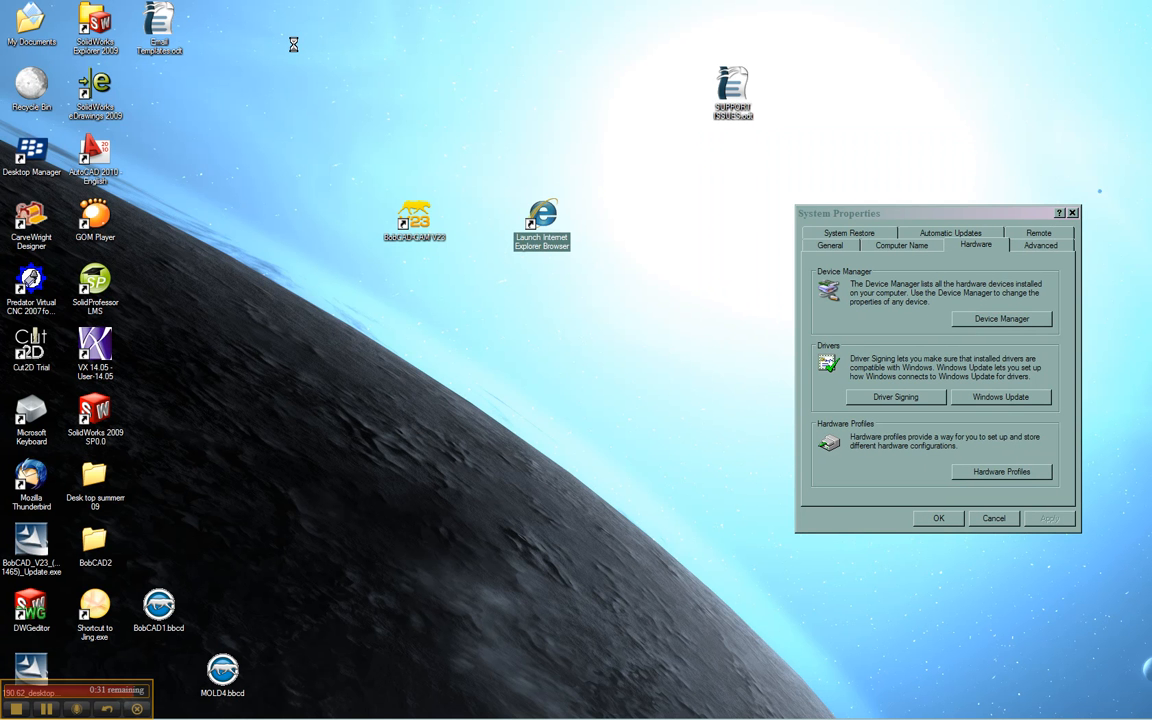
pyautogui.rightClick(292, 44)
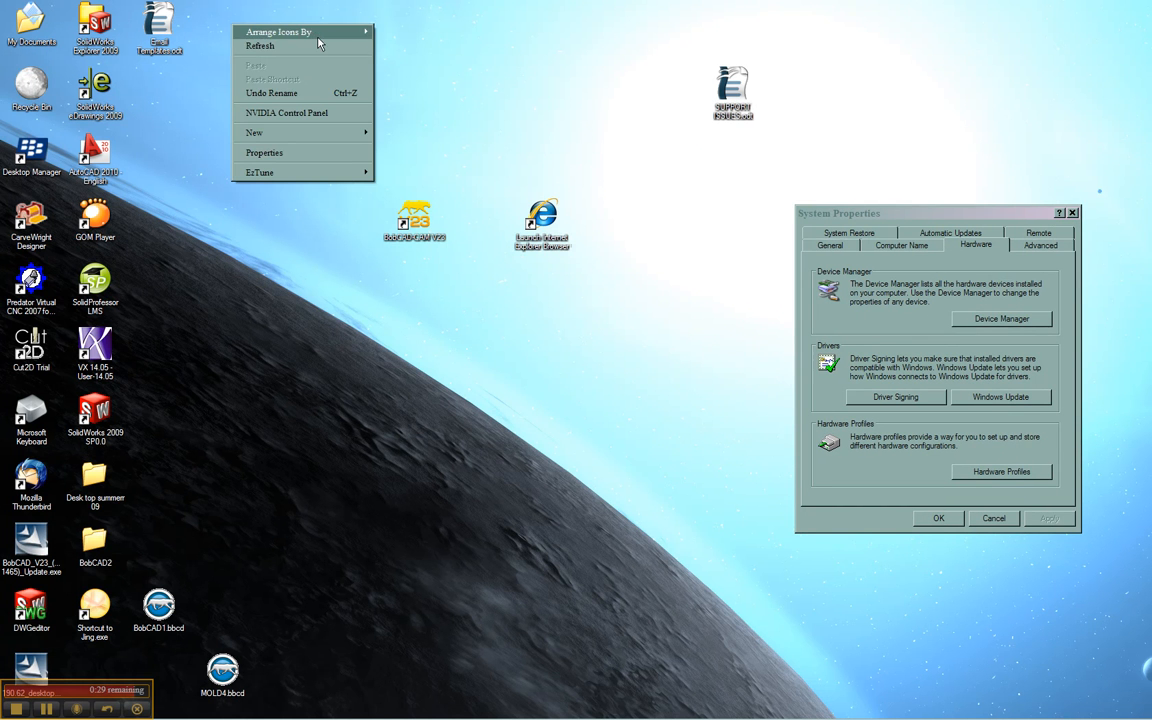
pyautogui.click(260, 46)
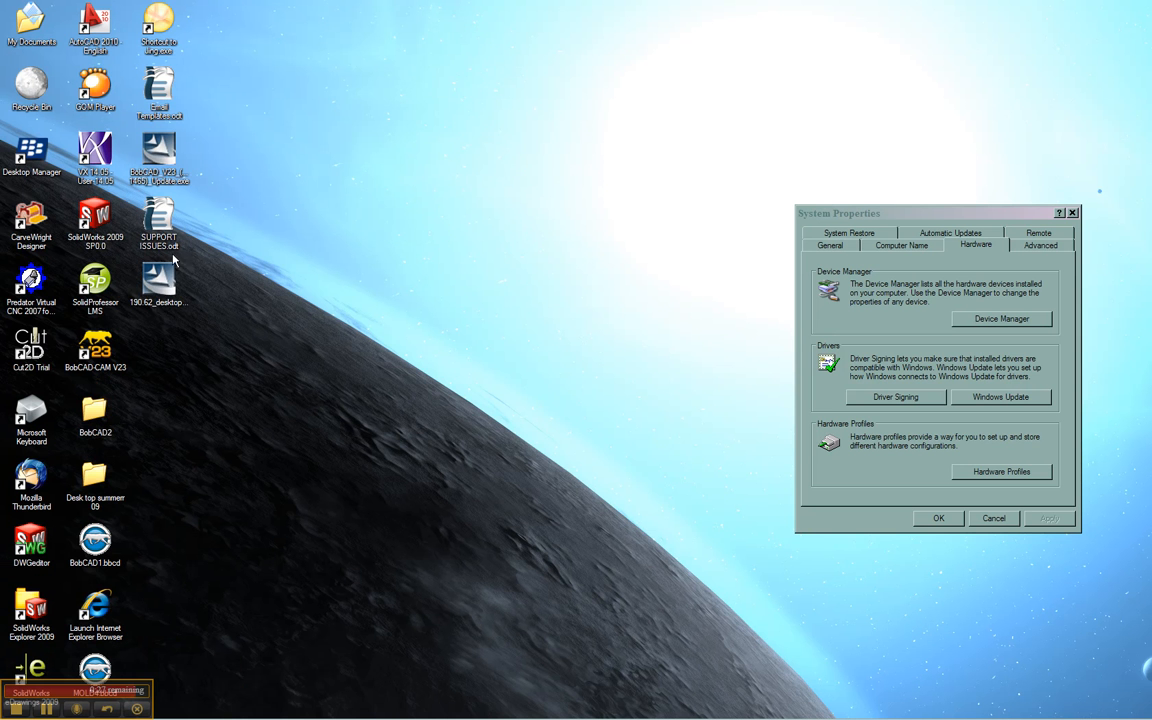
pyautogui.moveTo(158, 278); pyautogui.dragTo(604, 90)
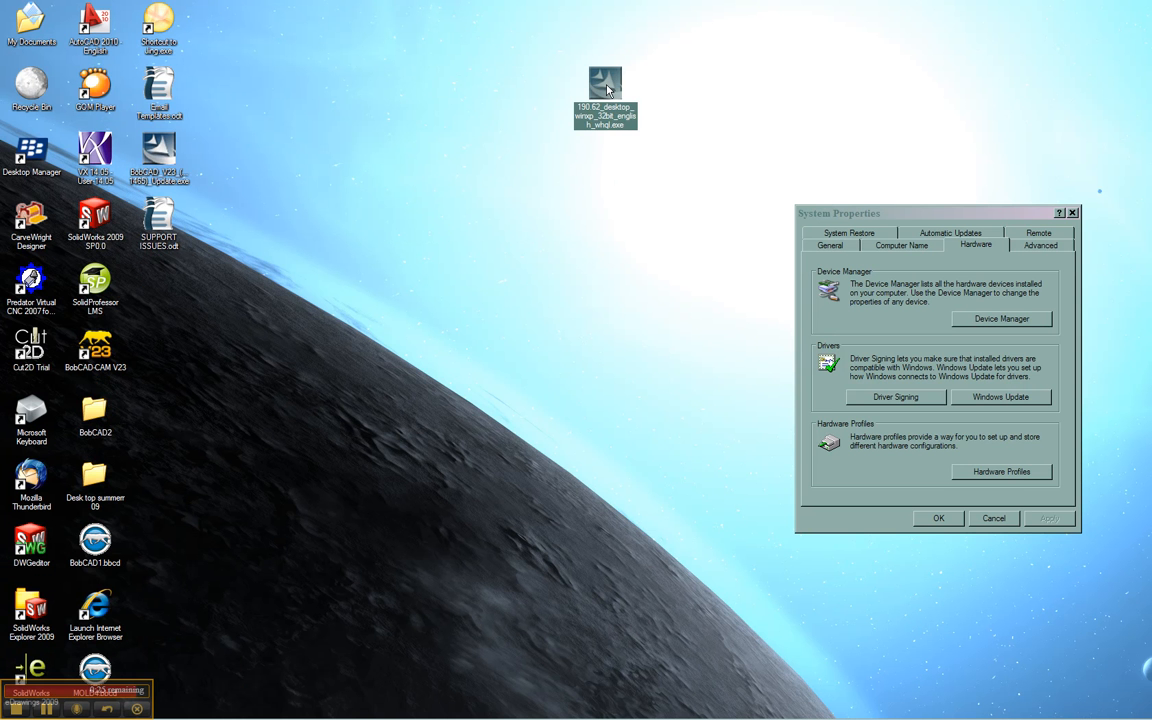
pyautogui.moveTo(604, 90)
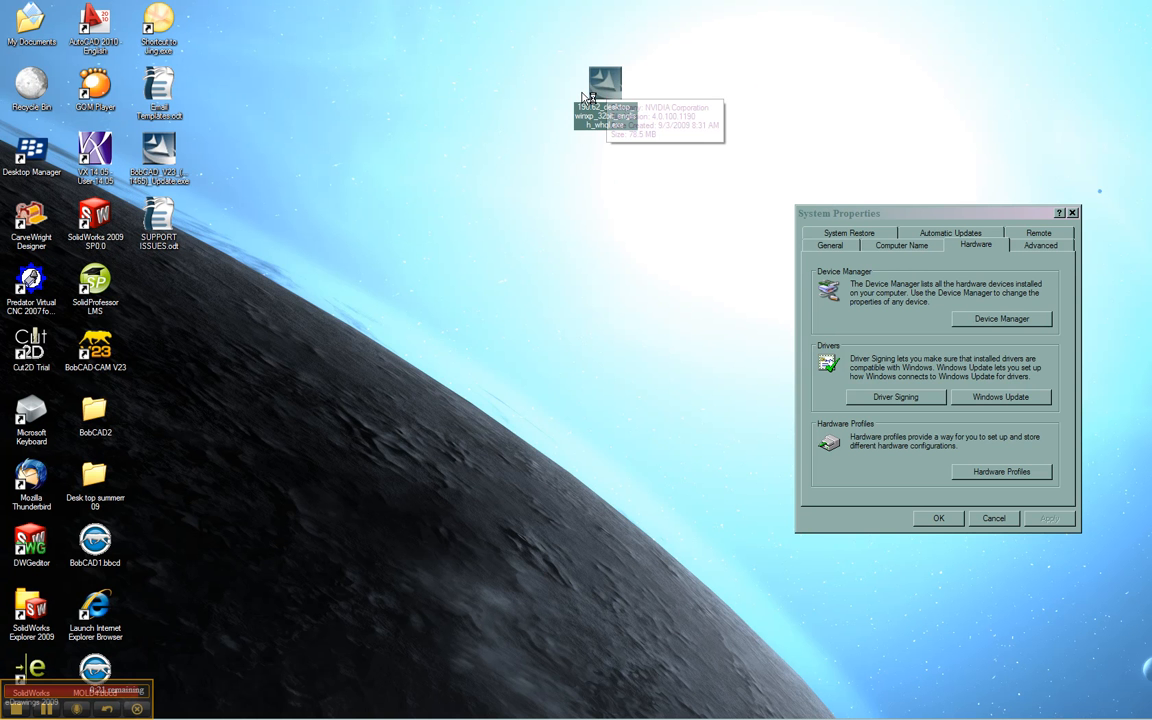
# Step: Run the driver .exe, accept the default extraction folder, and close System Properties
pyautogui.doubleClick(604, 84)
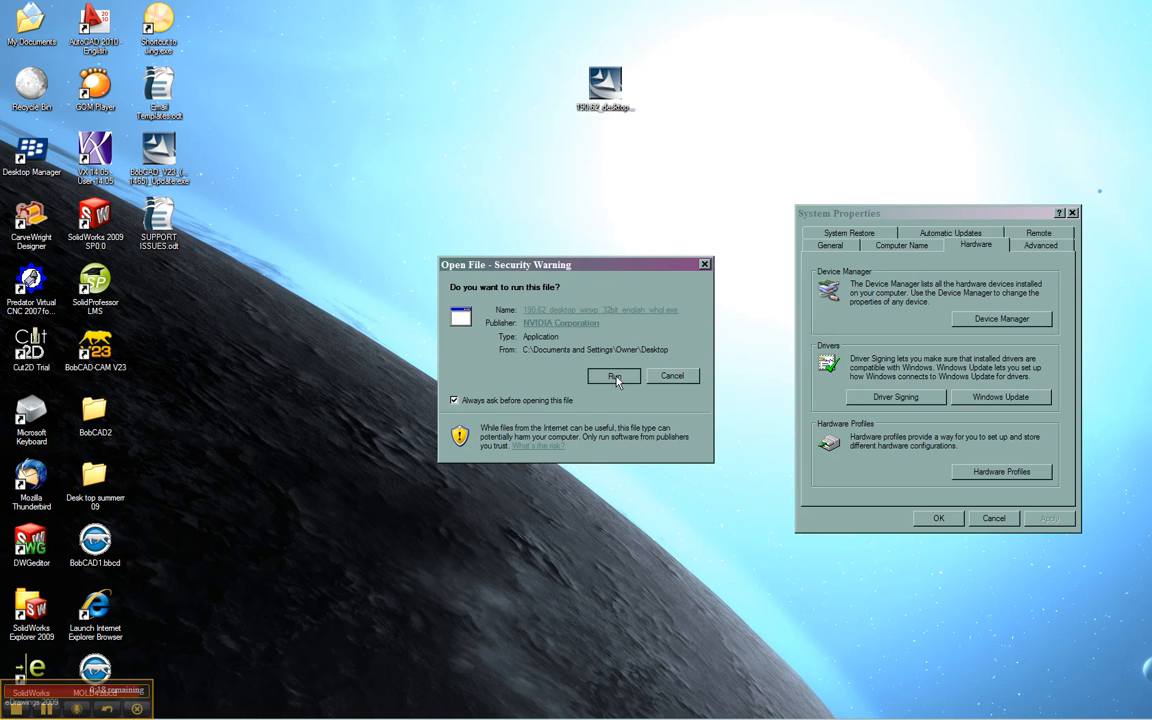
pyautogui.click(614, 376)
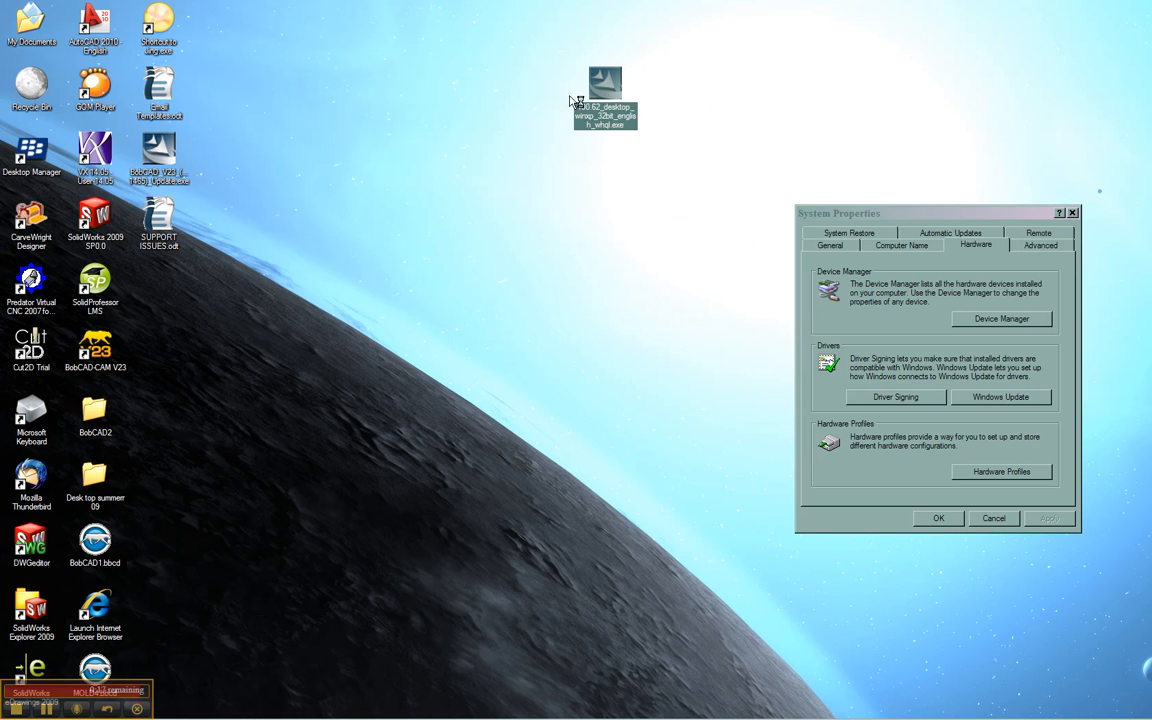
pyautogui.doubleClick(604, 96)
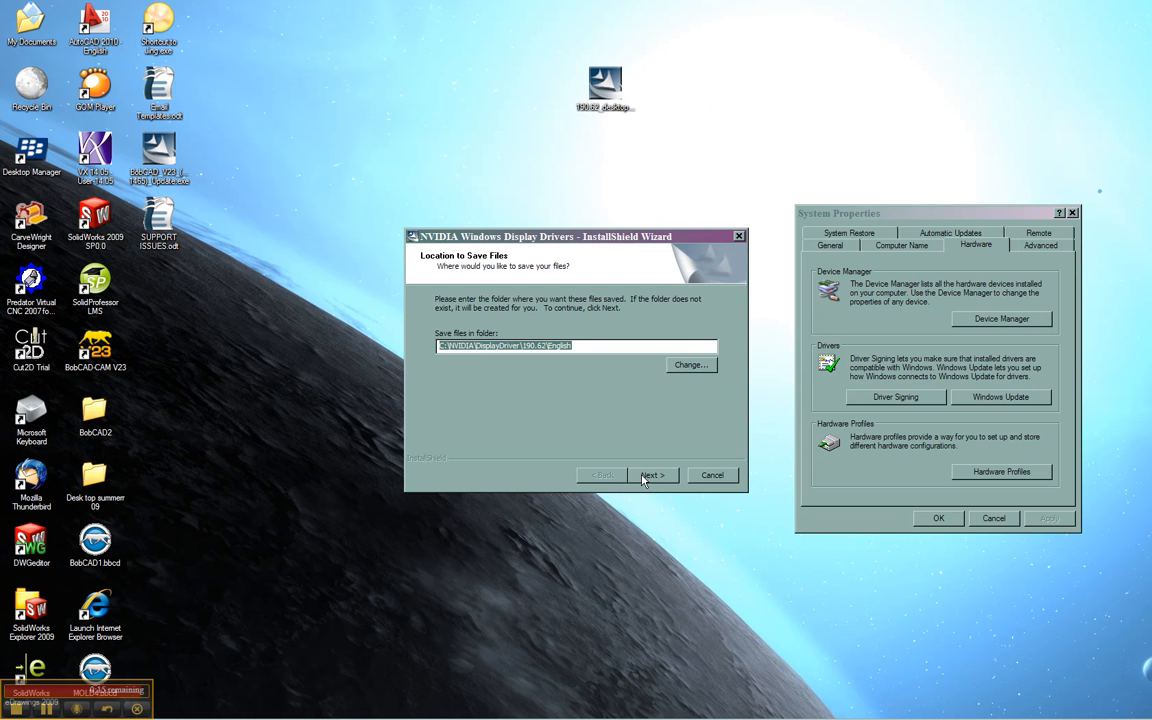
pyautogui.click(652, 476)
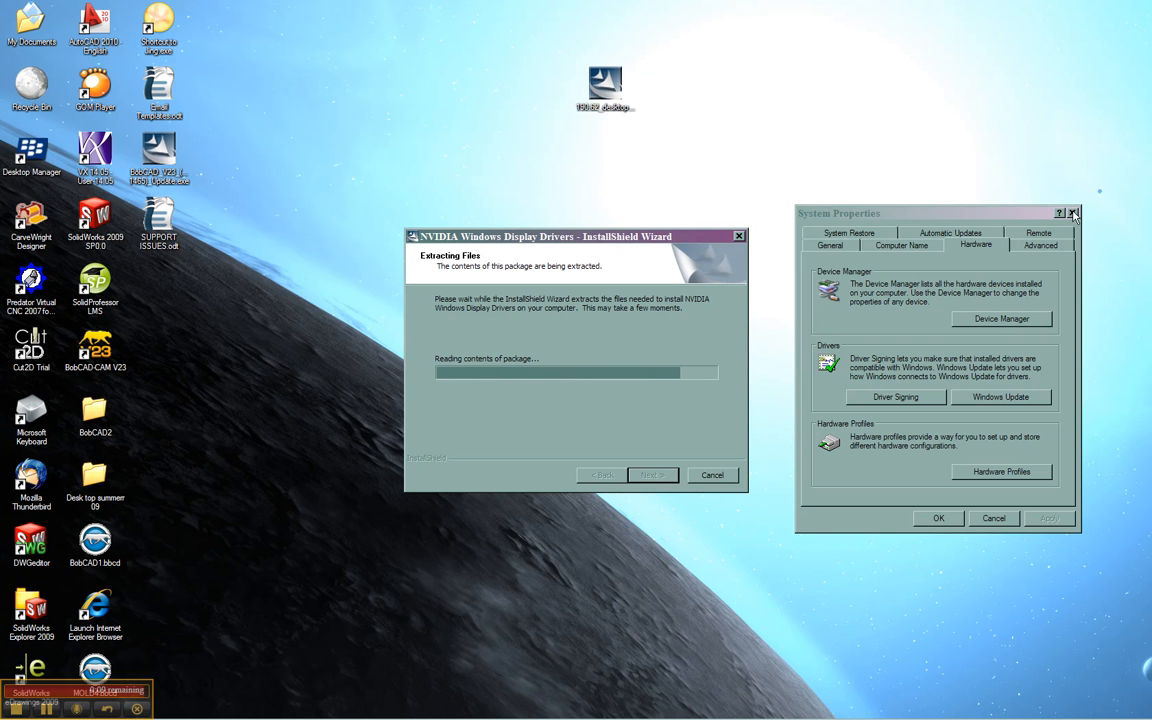
pyautogui.click(1072, 212)
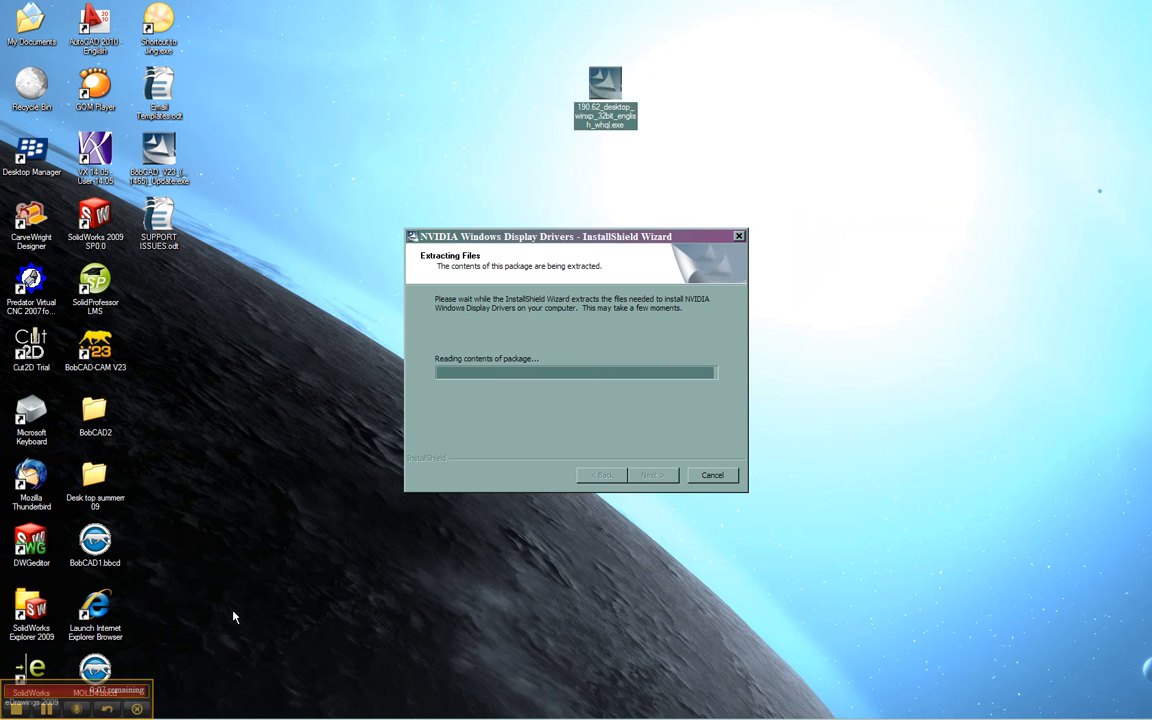